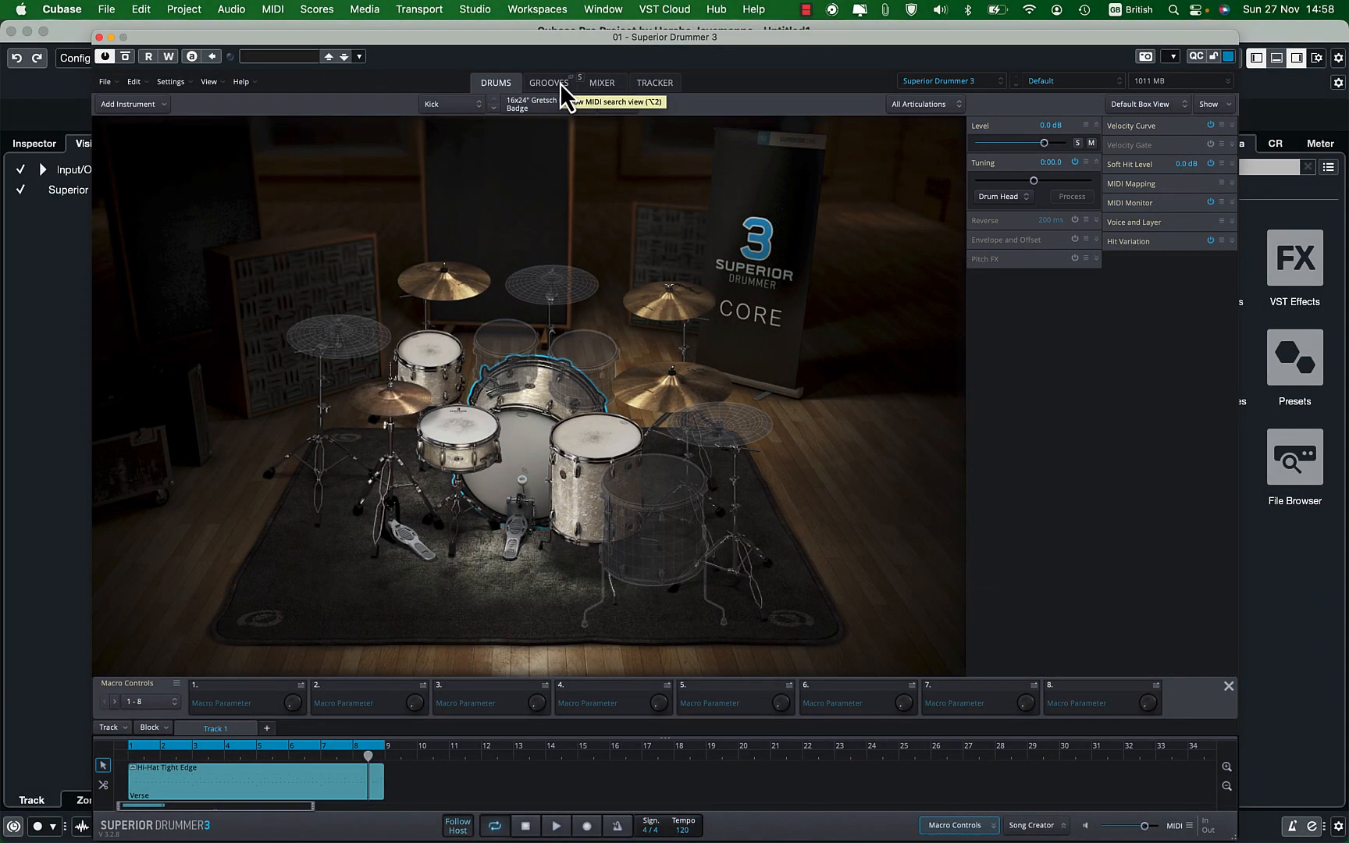
Show Superior Drummer 3's mixer, play the groove, glance at the kit, then return to the mixer
left_click(600, 83)
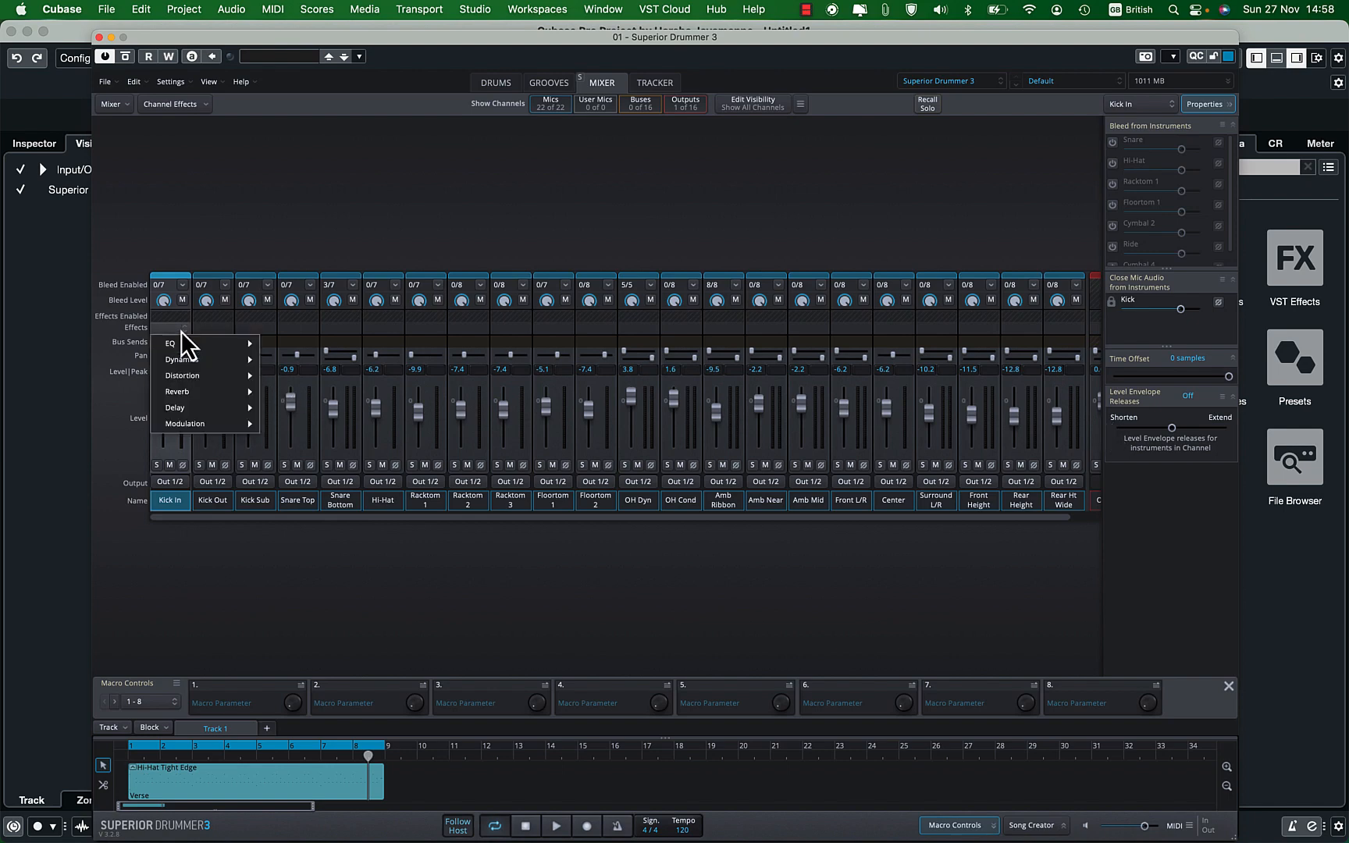
mouse_move(181, 375)
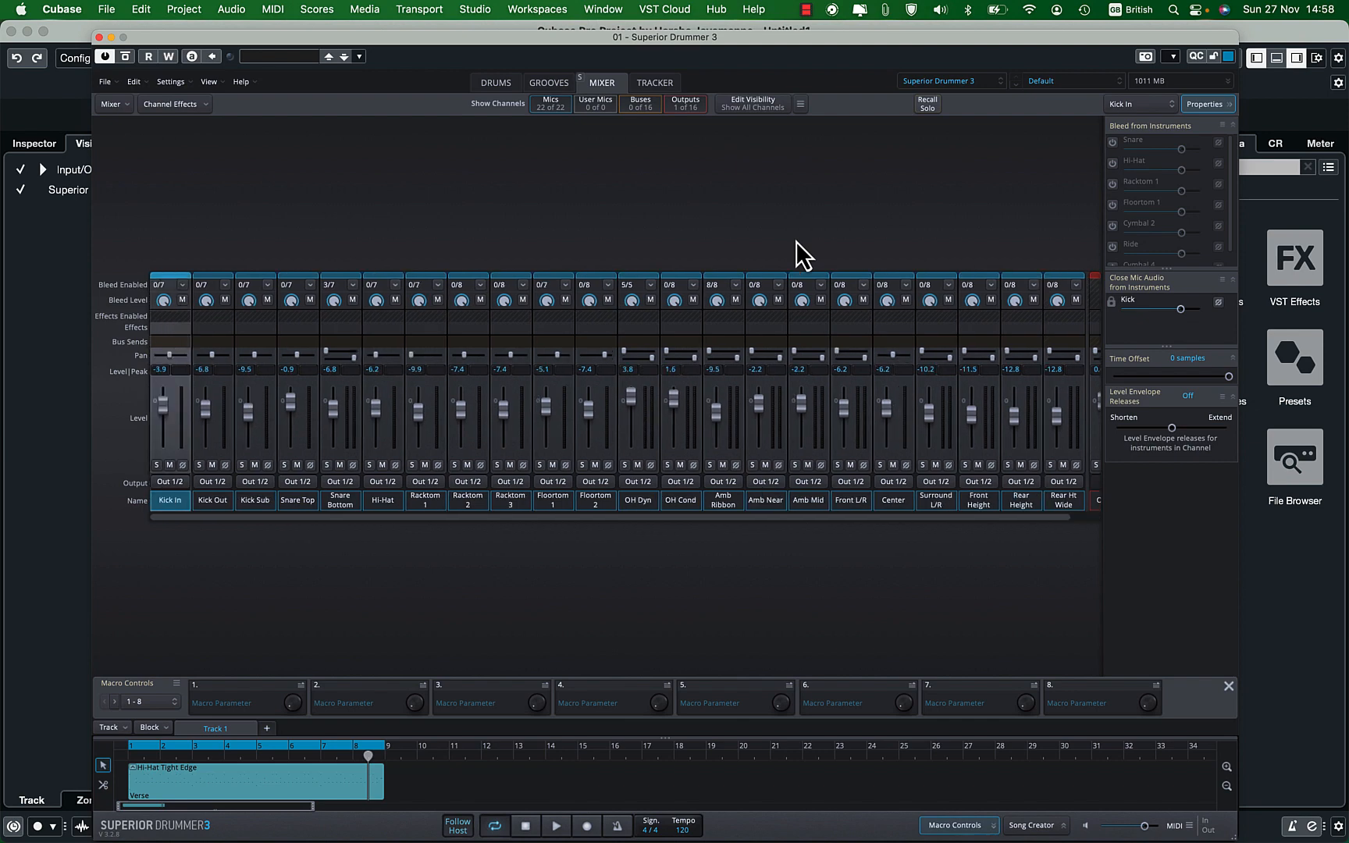
left_click(556, 825)
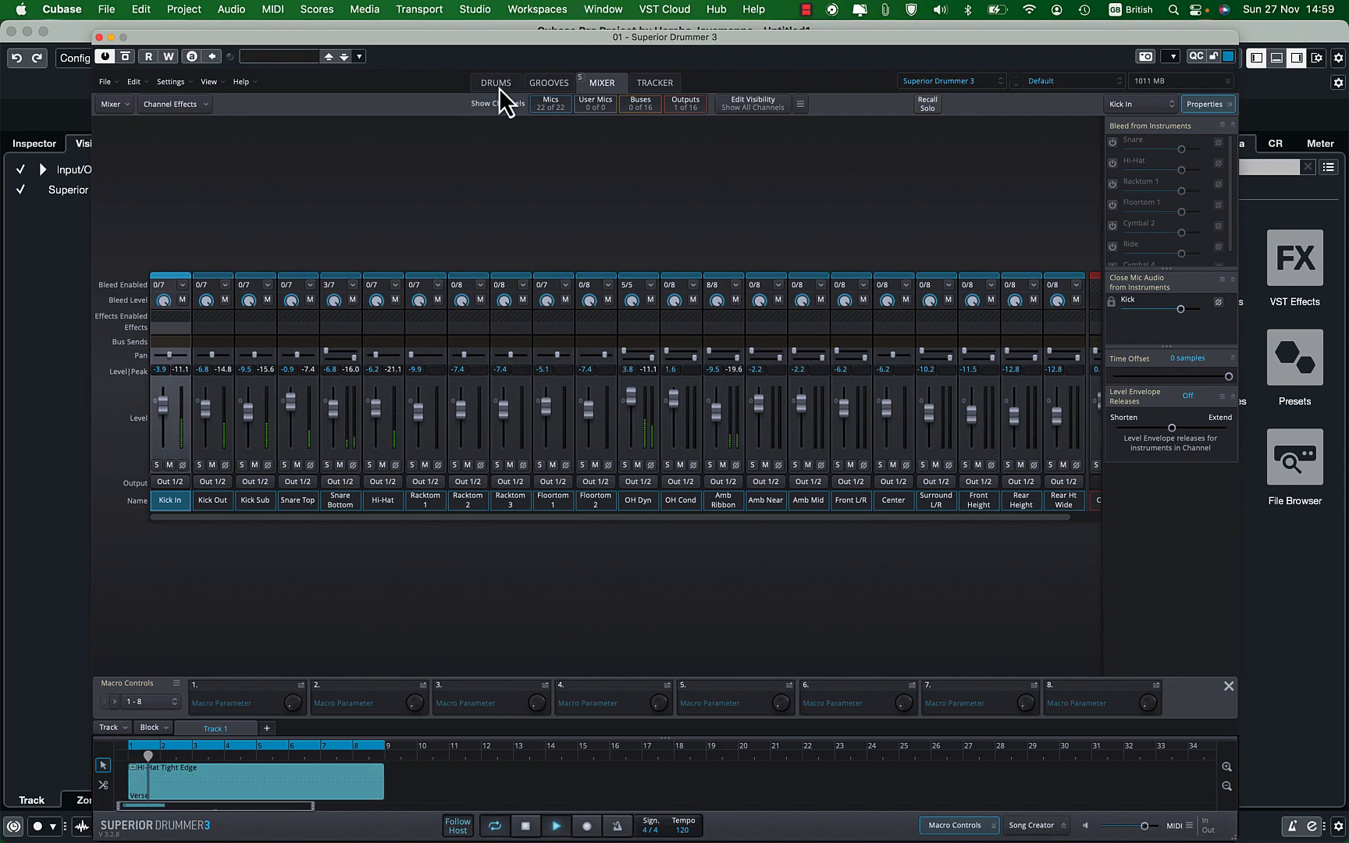
left_click(495, 83)
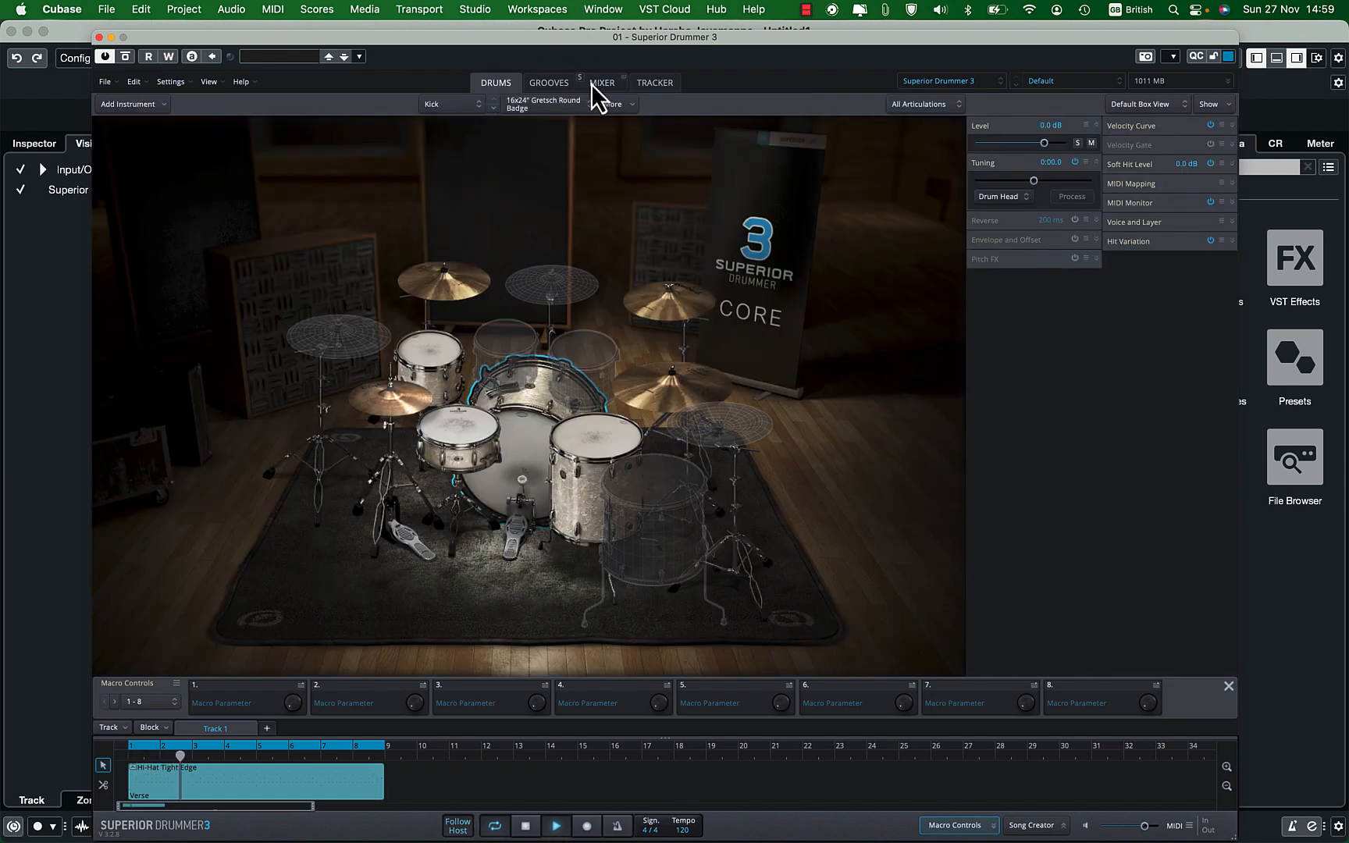
left_click(601, 82)
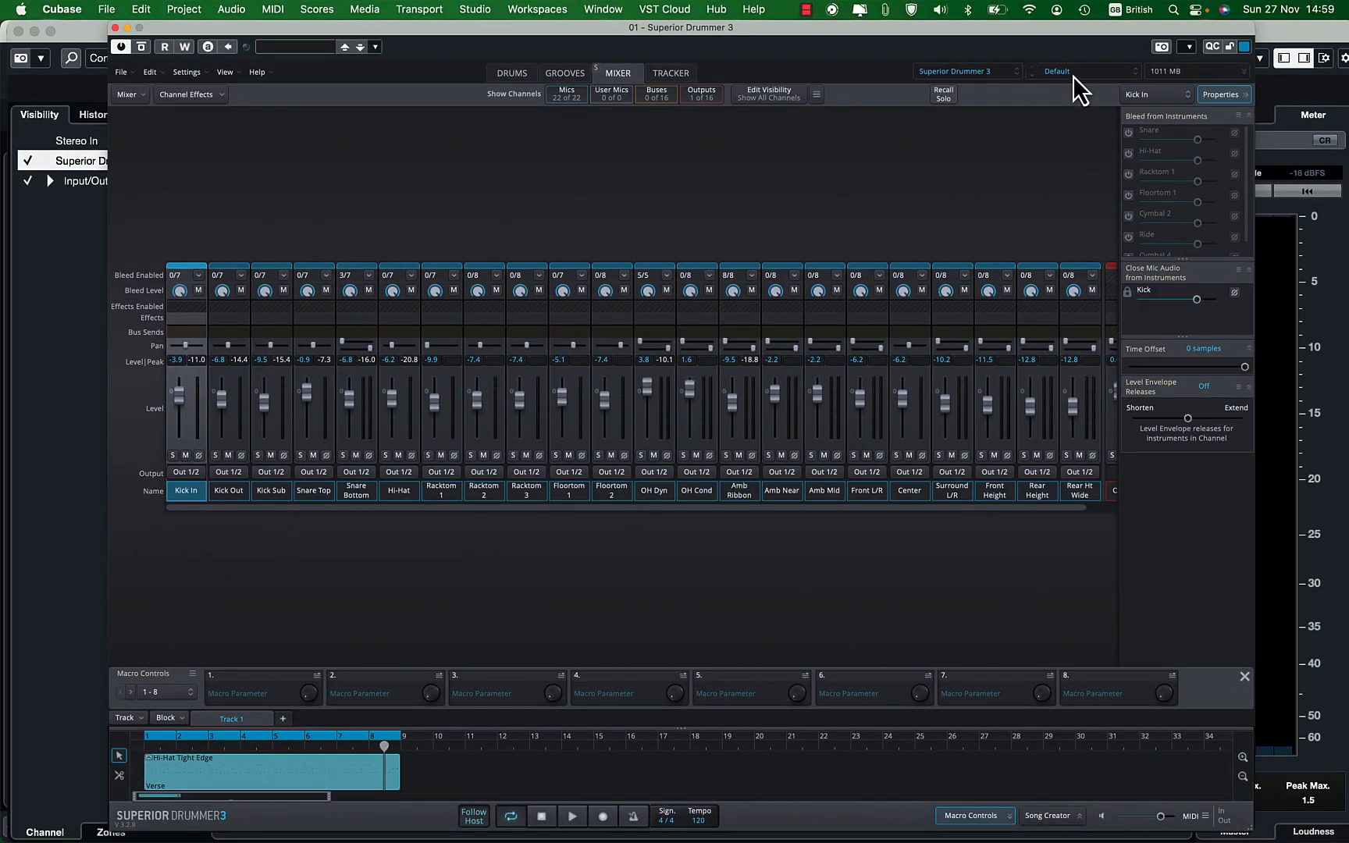
Load the Arena Ambience drums-and-mixer preset and audition the new kit with playback
left_click(1086, 71)
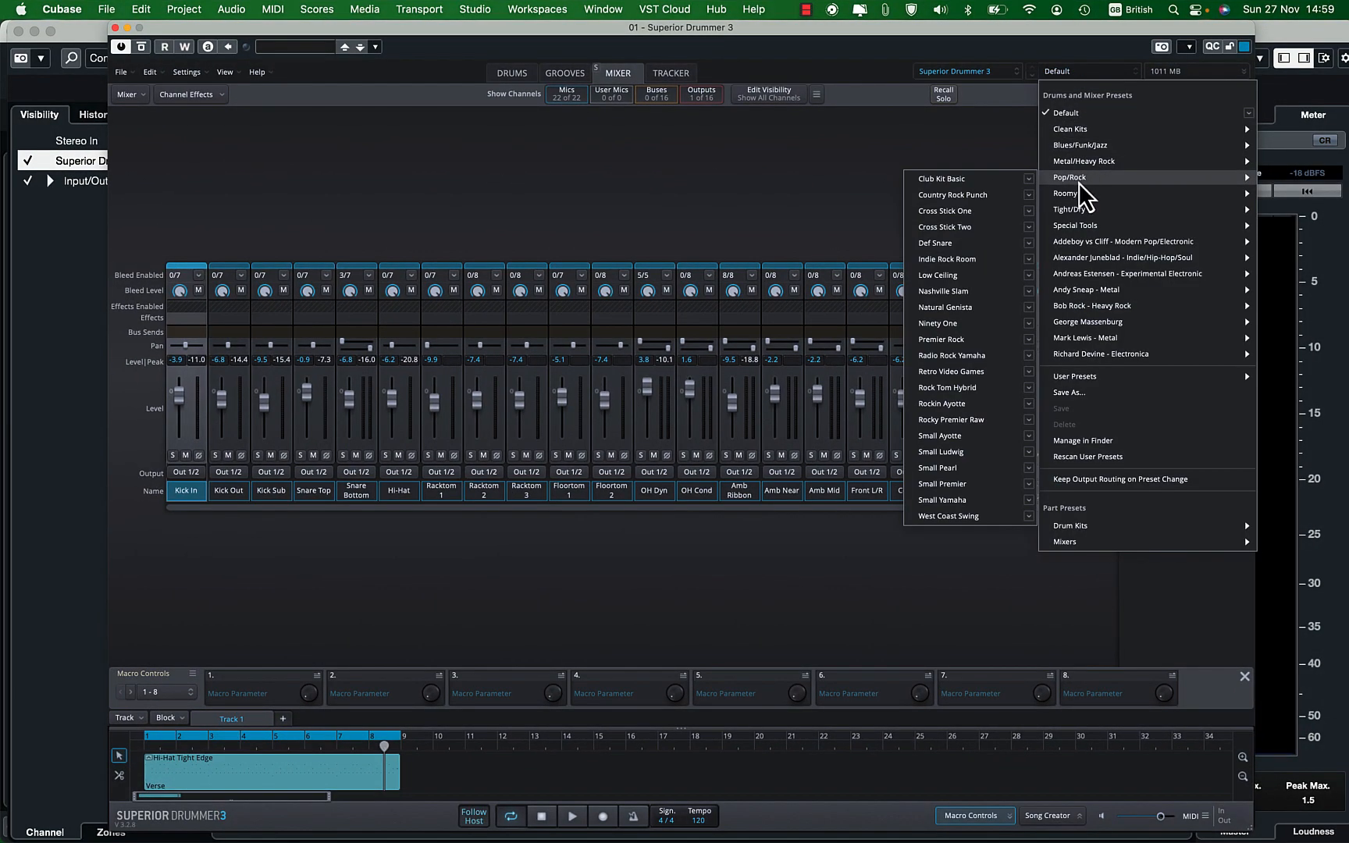
mouse_move(1065, 192)
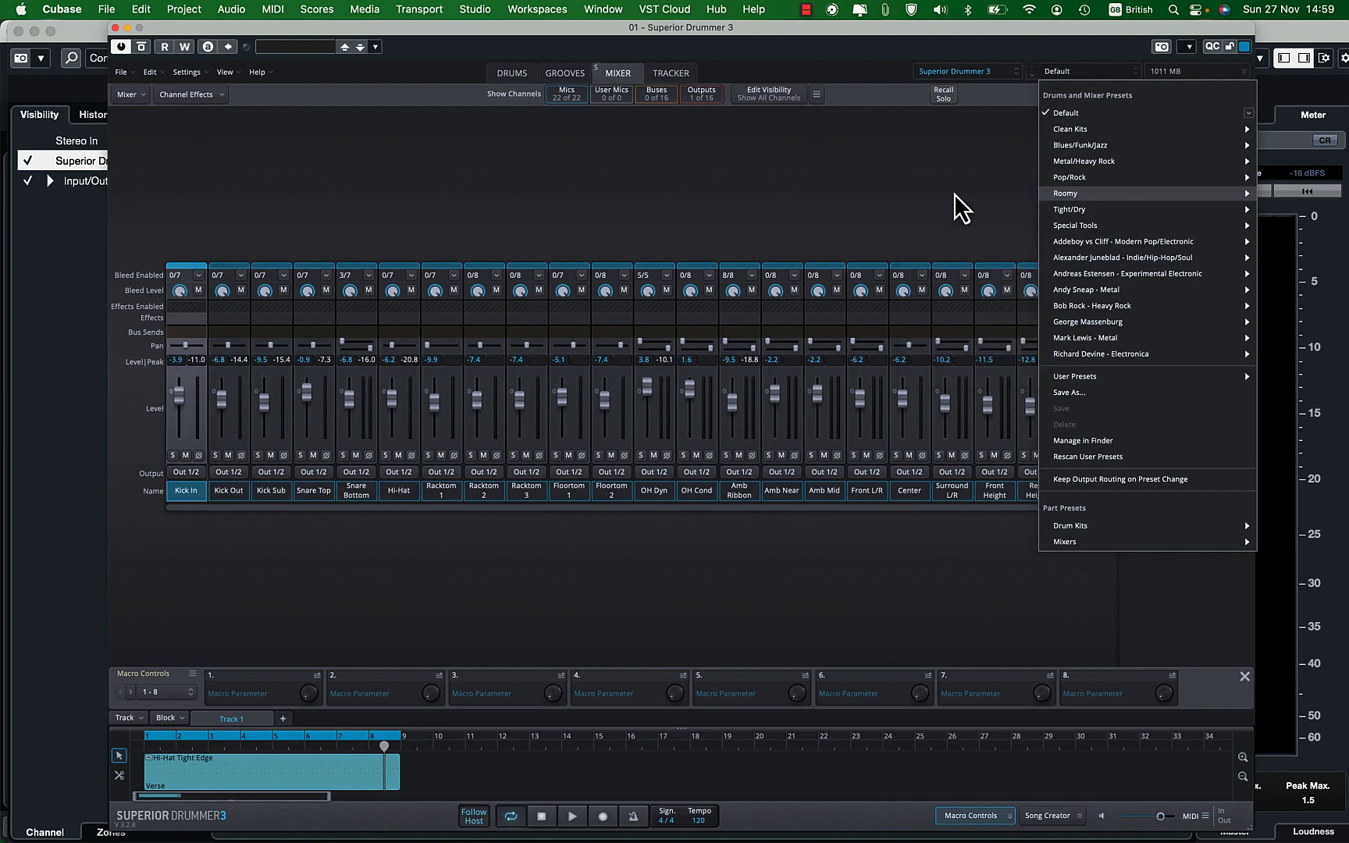
left_click(1065, 193)
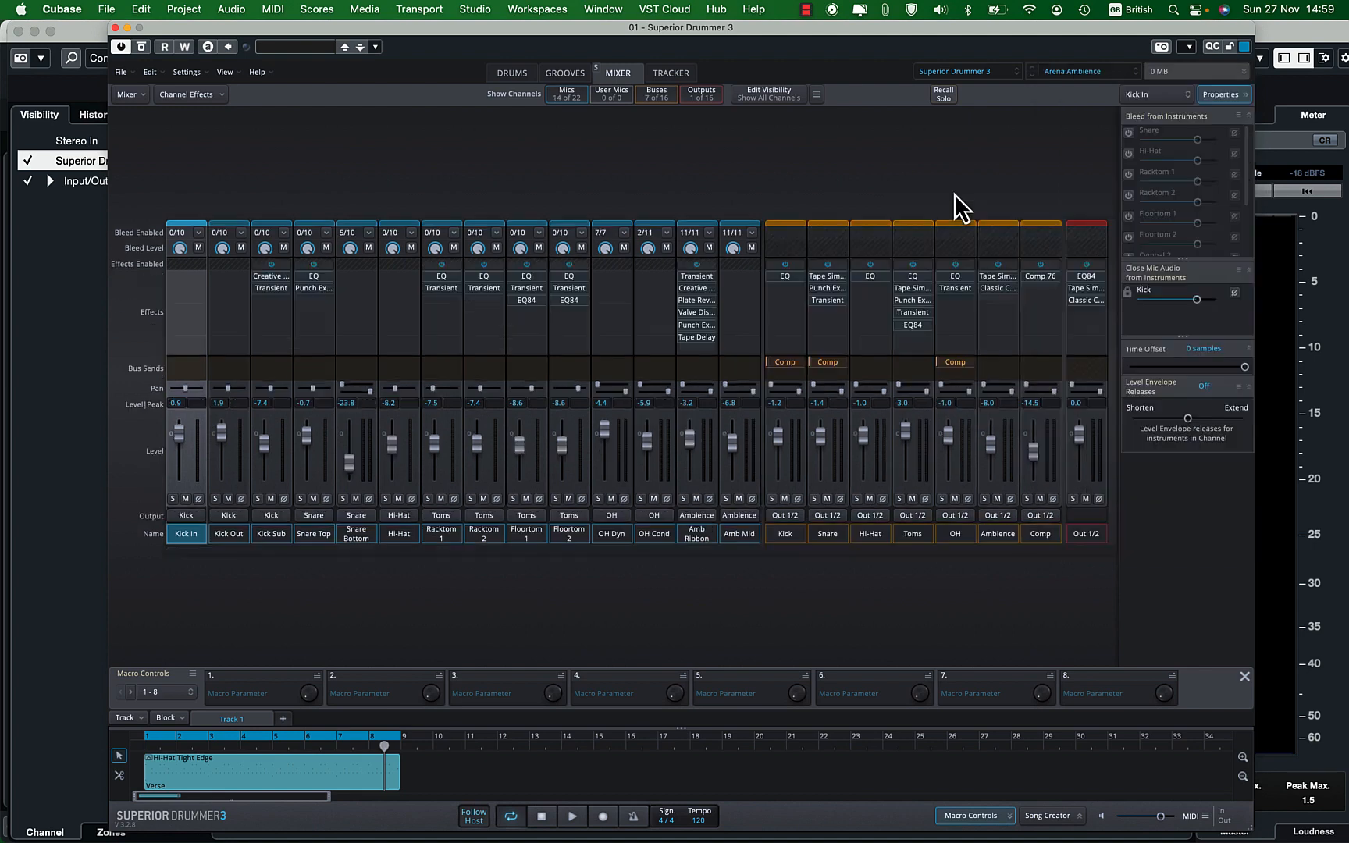
left_click(1196, 71)
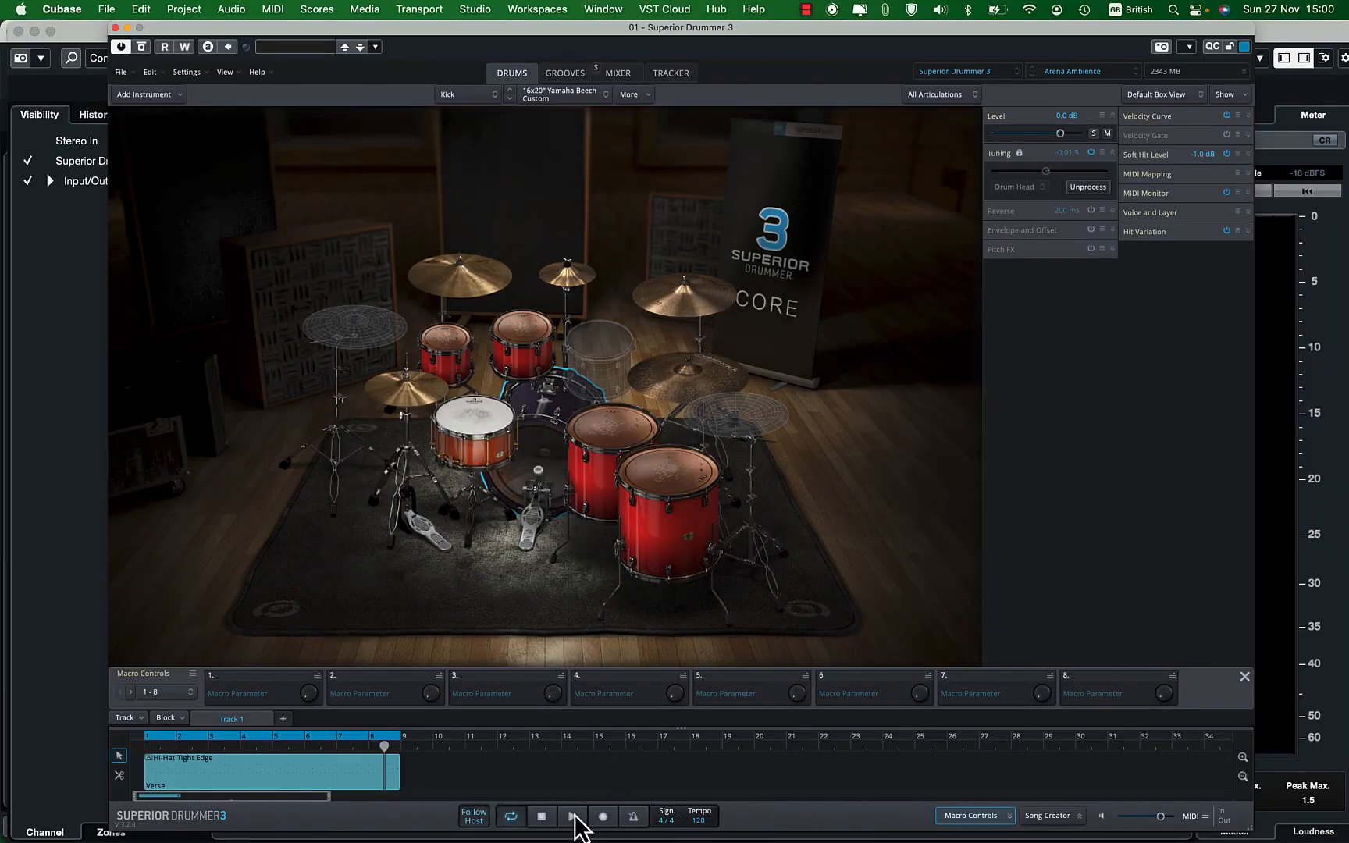
left_click(572, 815)
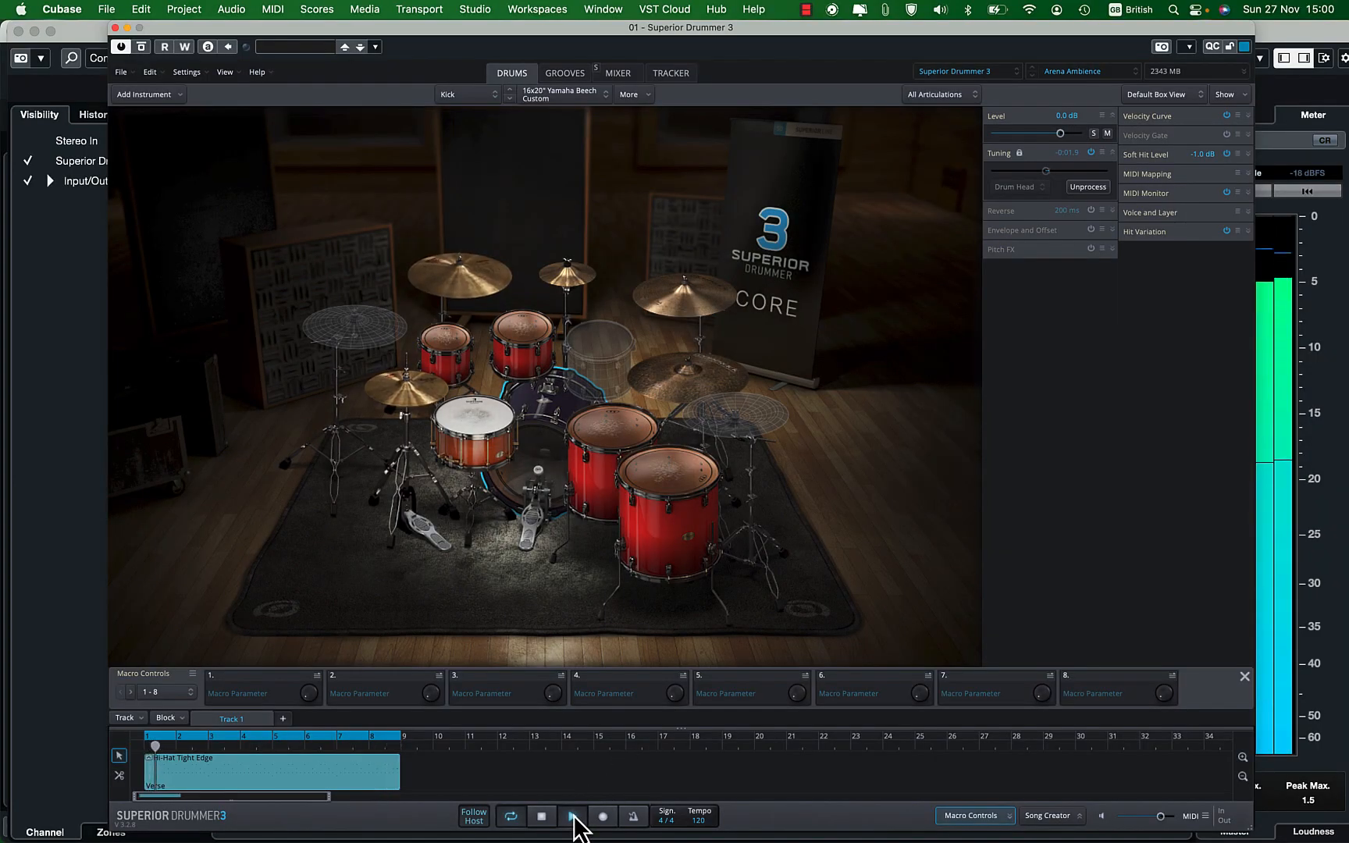
left_click(571, 816)
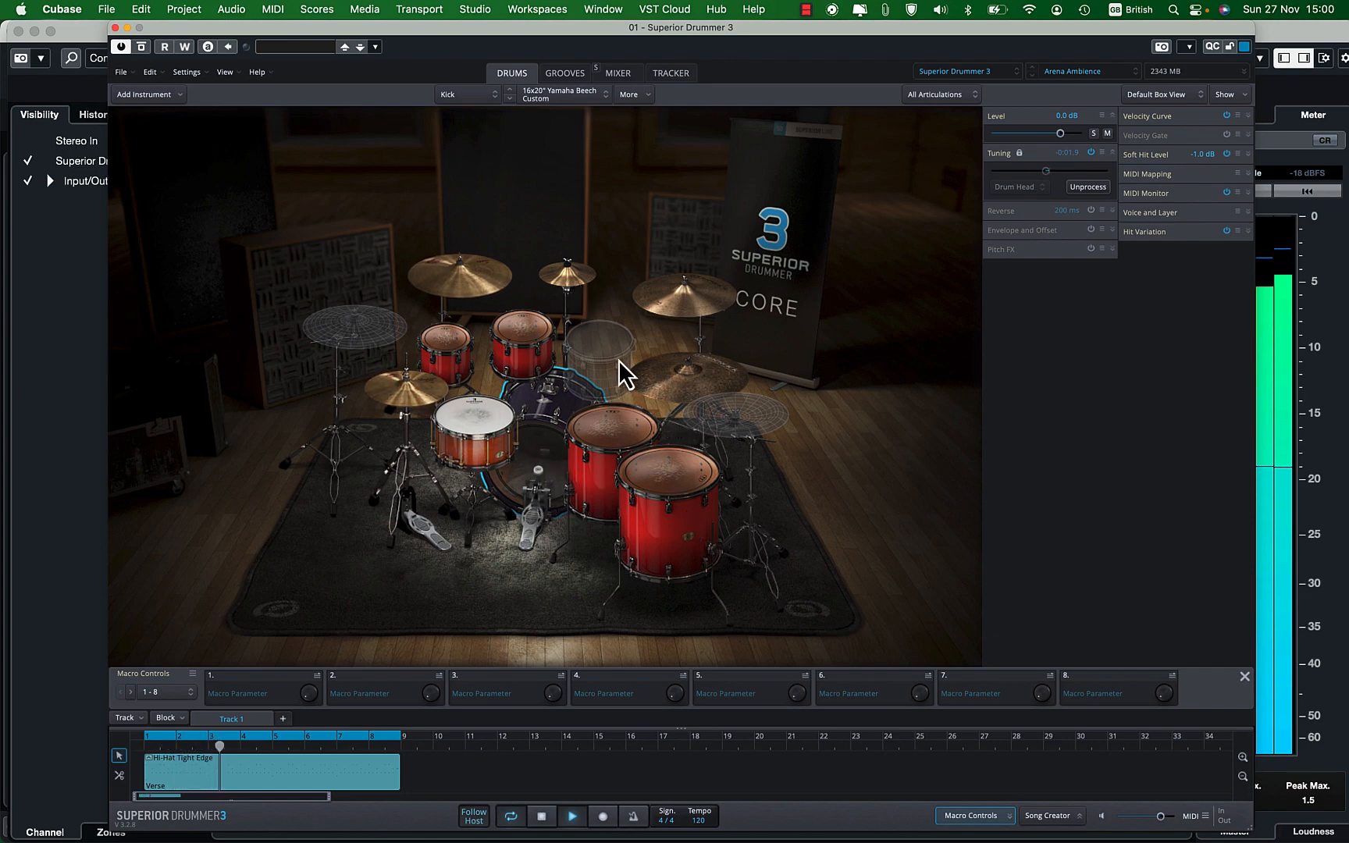
left_click(616, 73)
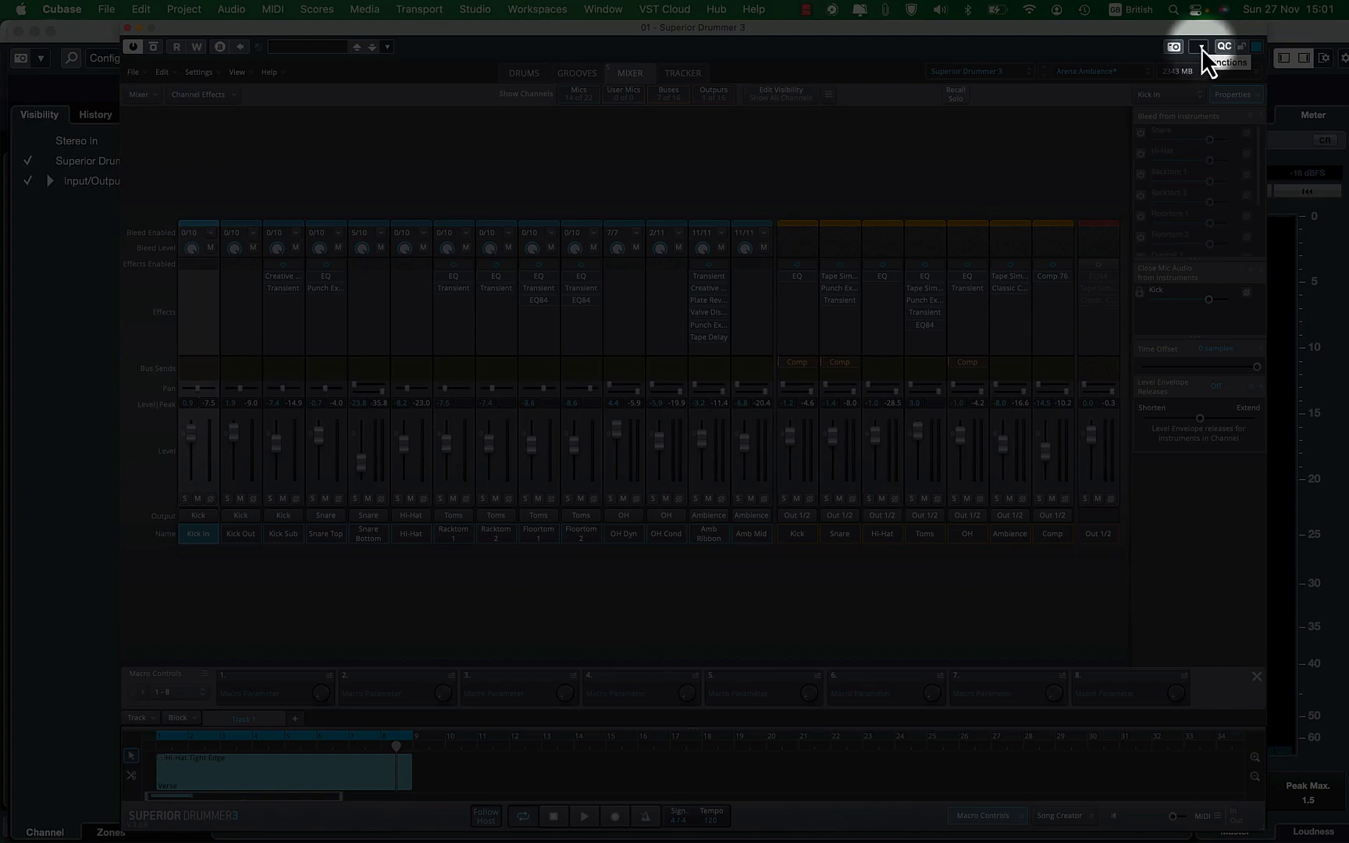
Activate all Superior Drummer 3 outputs, then start and stop playback to check the new channels
left_click(1199, 45)
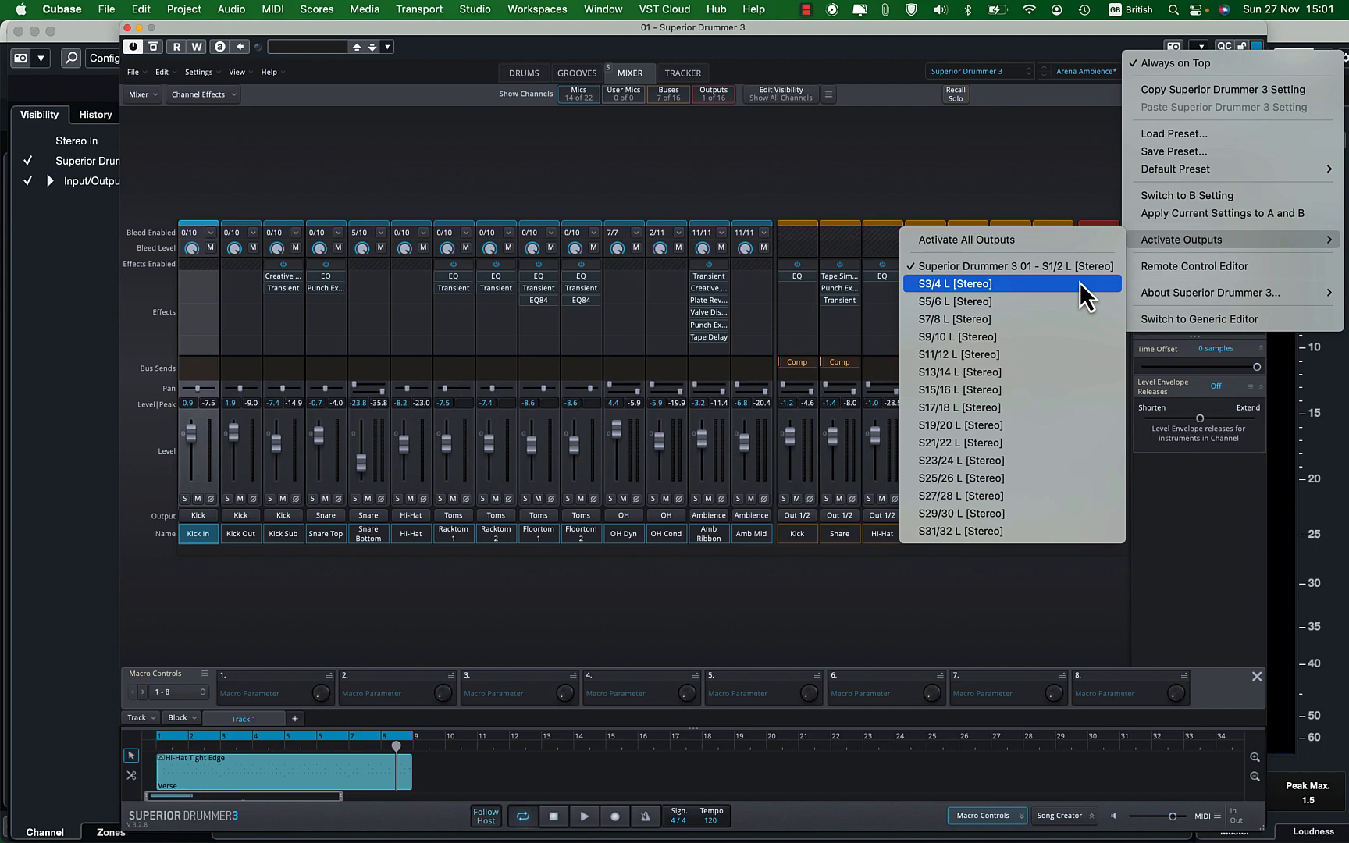
mouse_move(1011, 266)
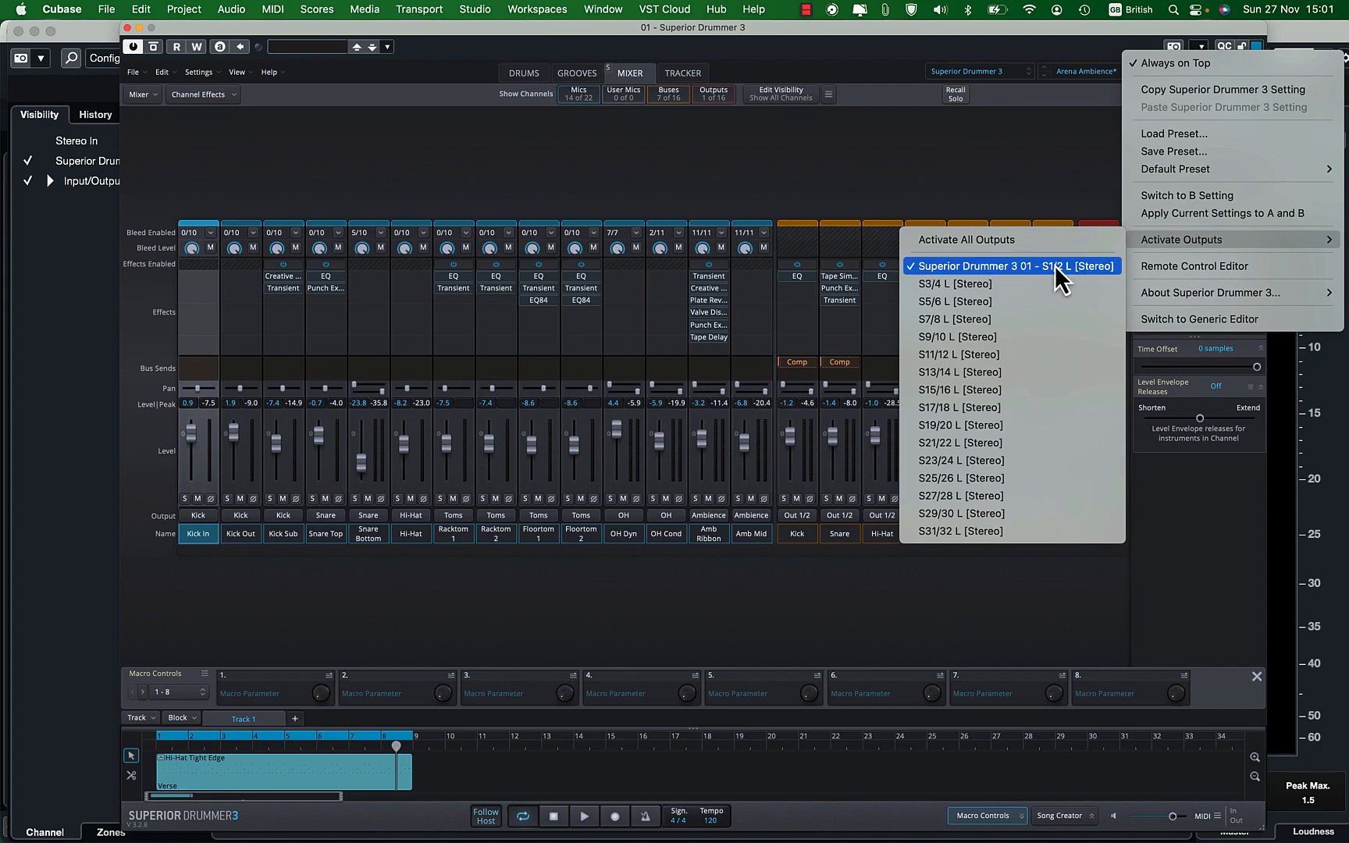
mouse_move(965, 239)
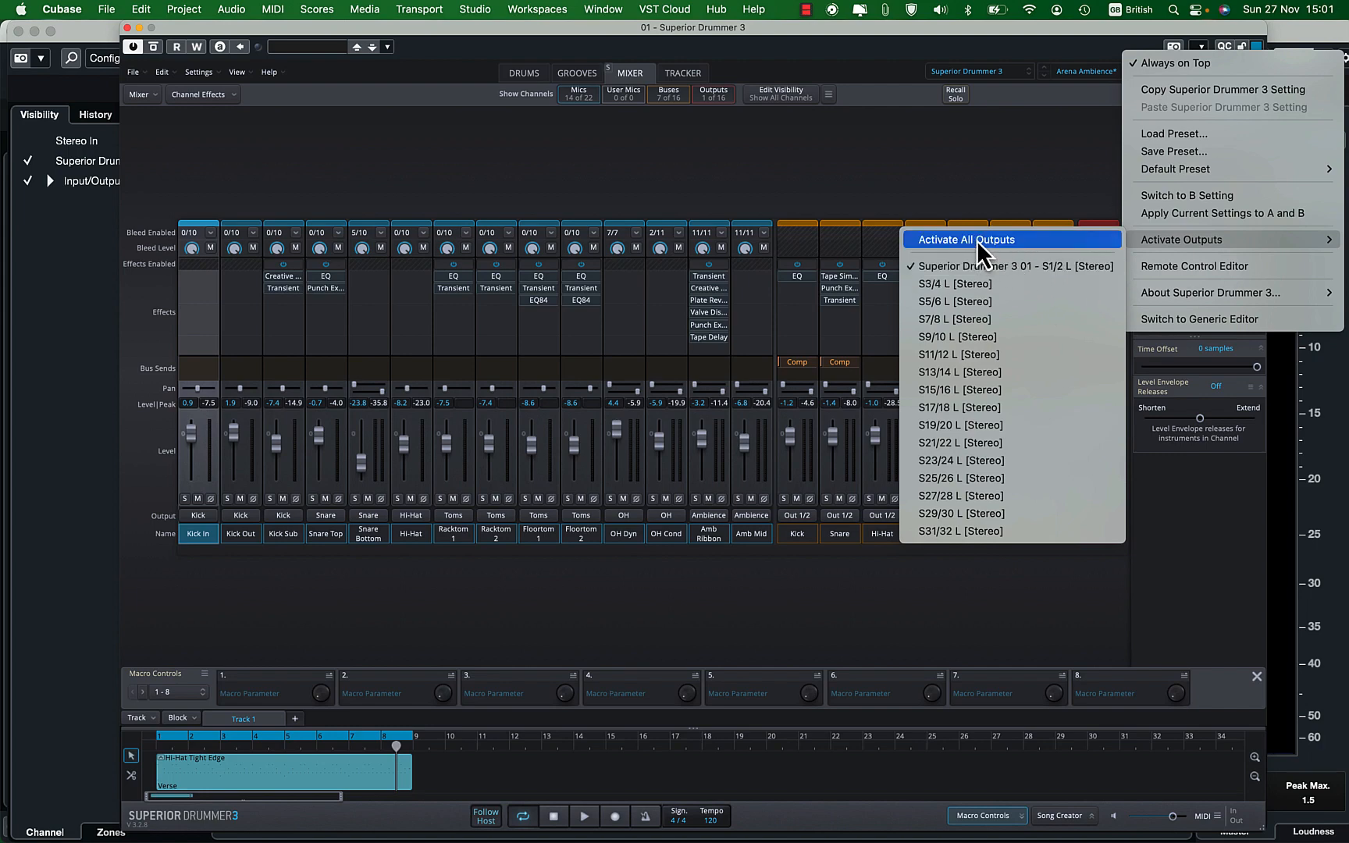
left_click(962, 239)
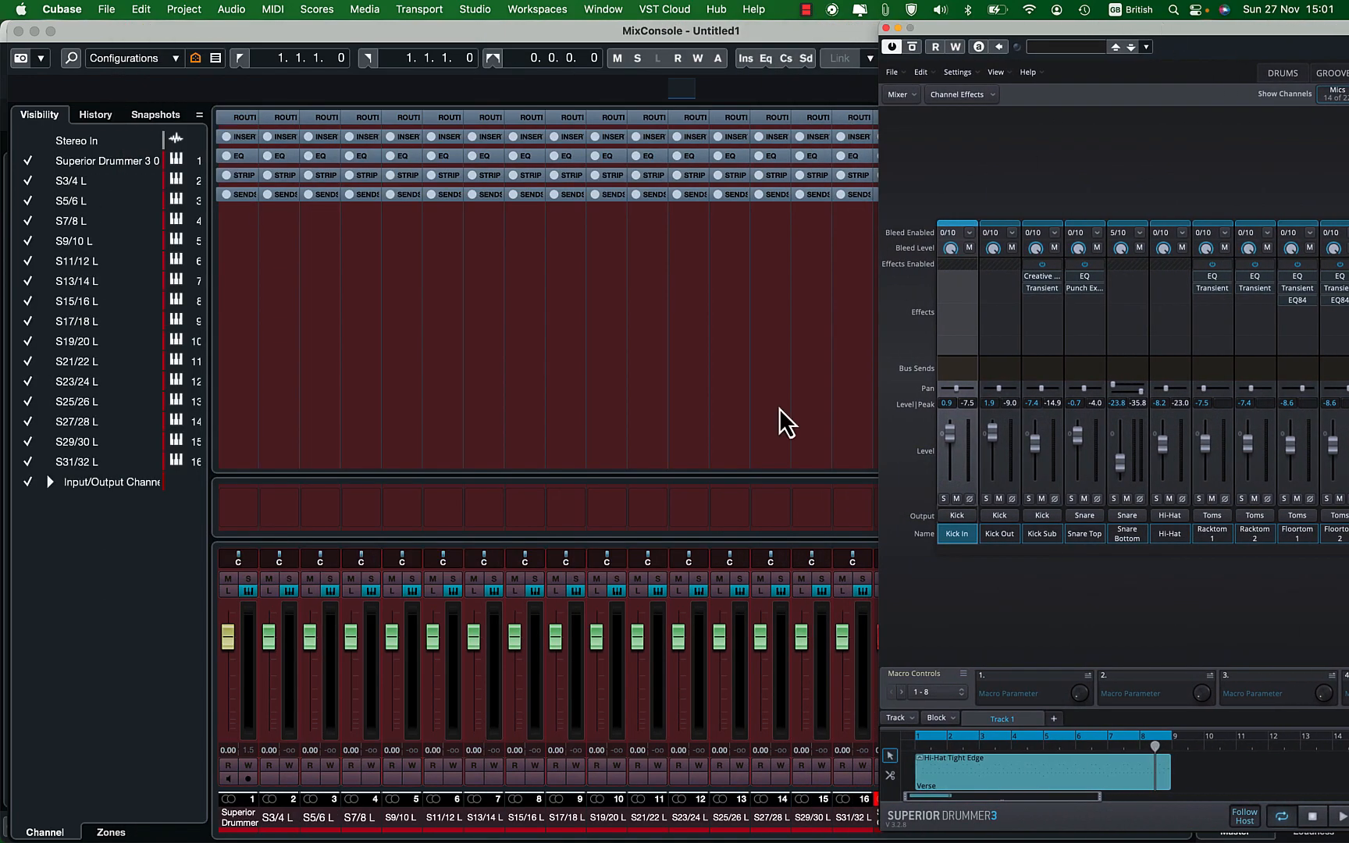
mouse_move(1128, 39)
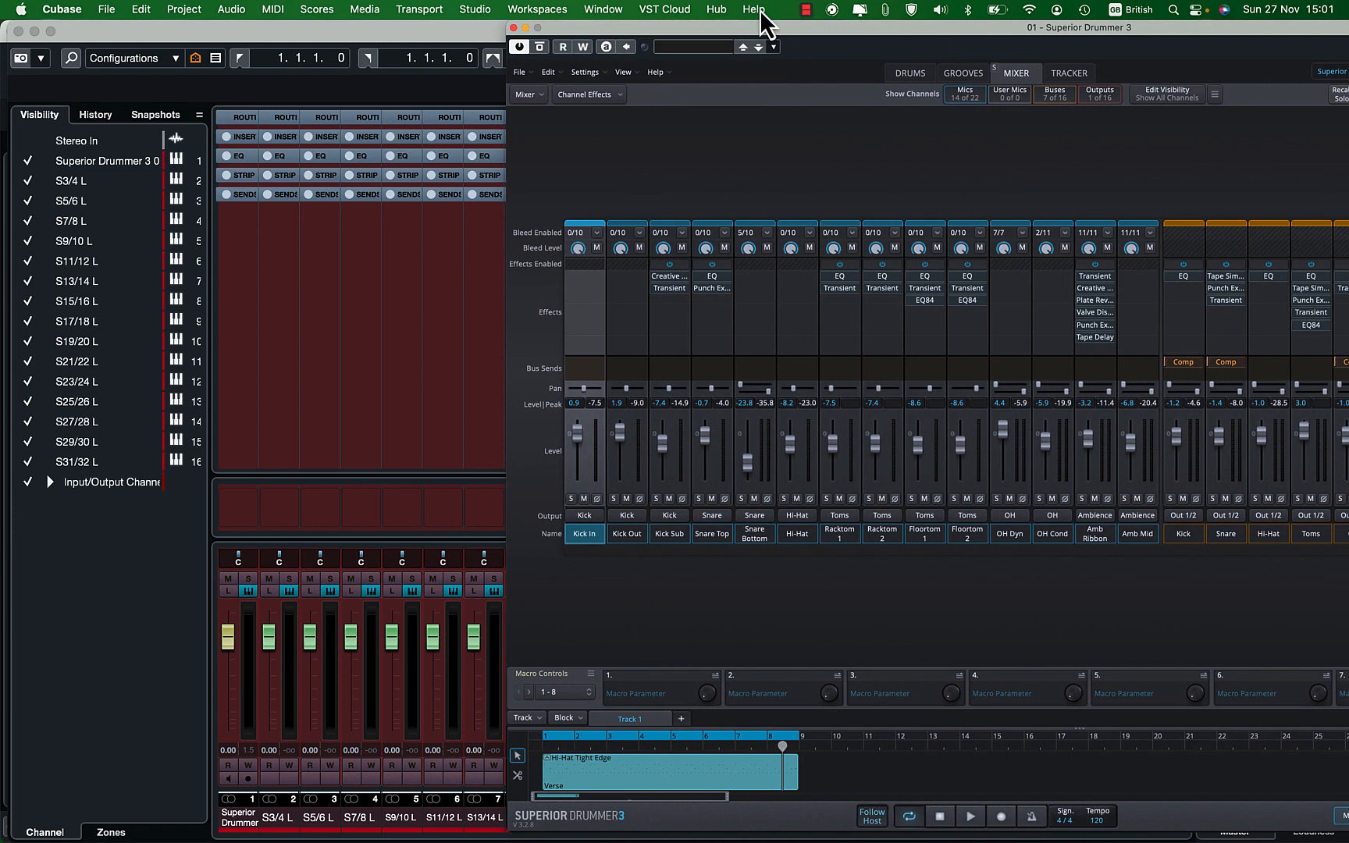
left_click(970, 816)
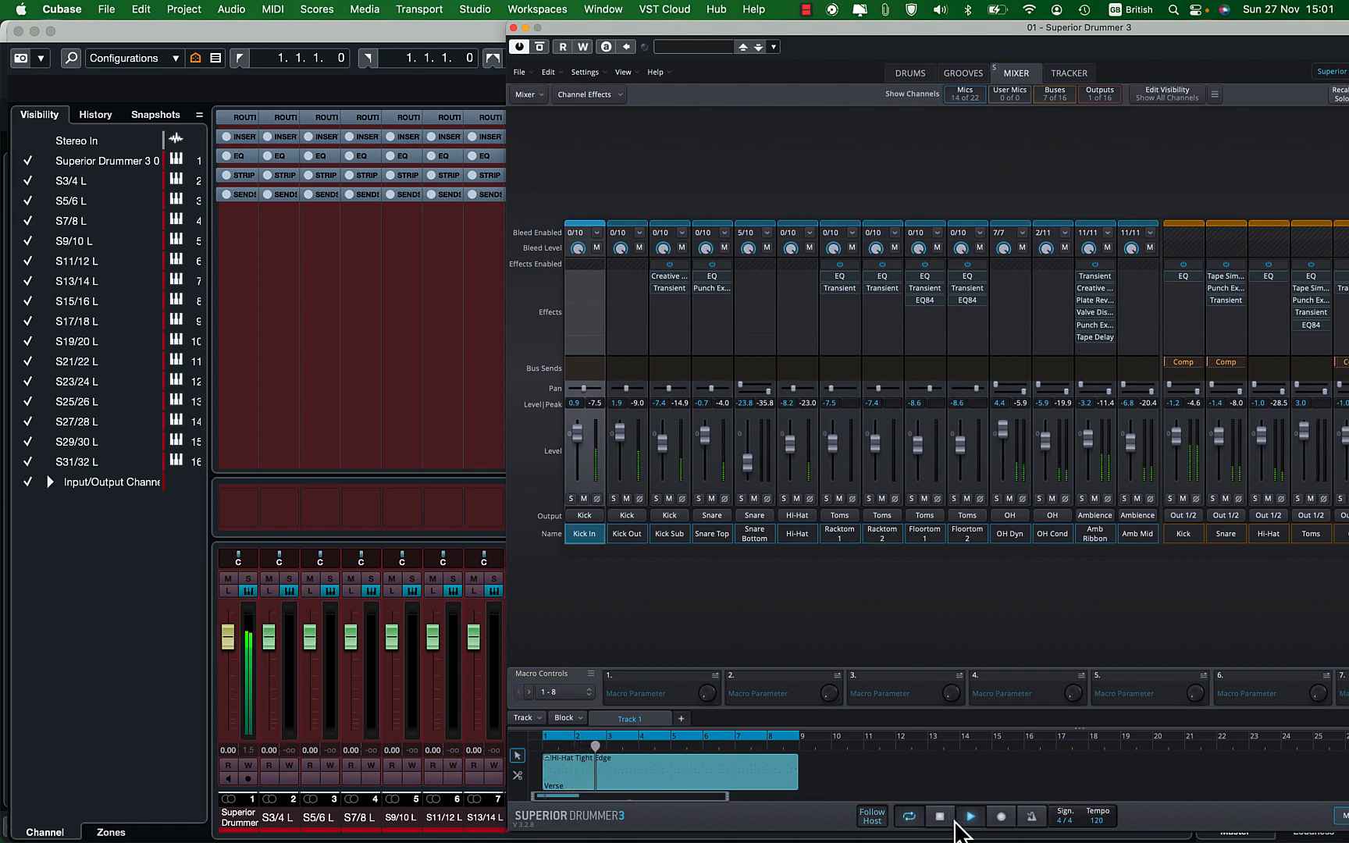
left_click(968, 816)
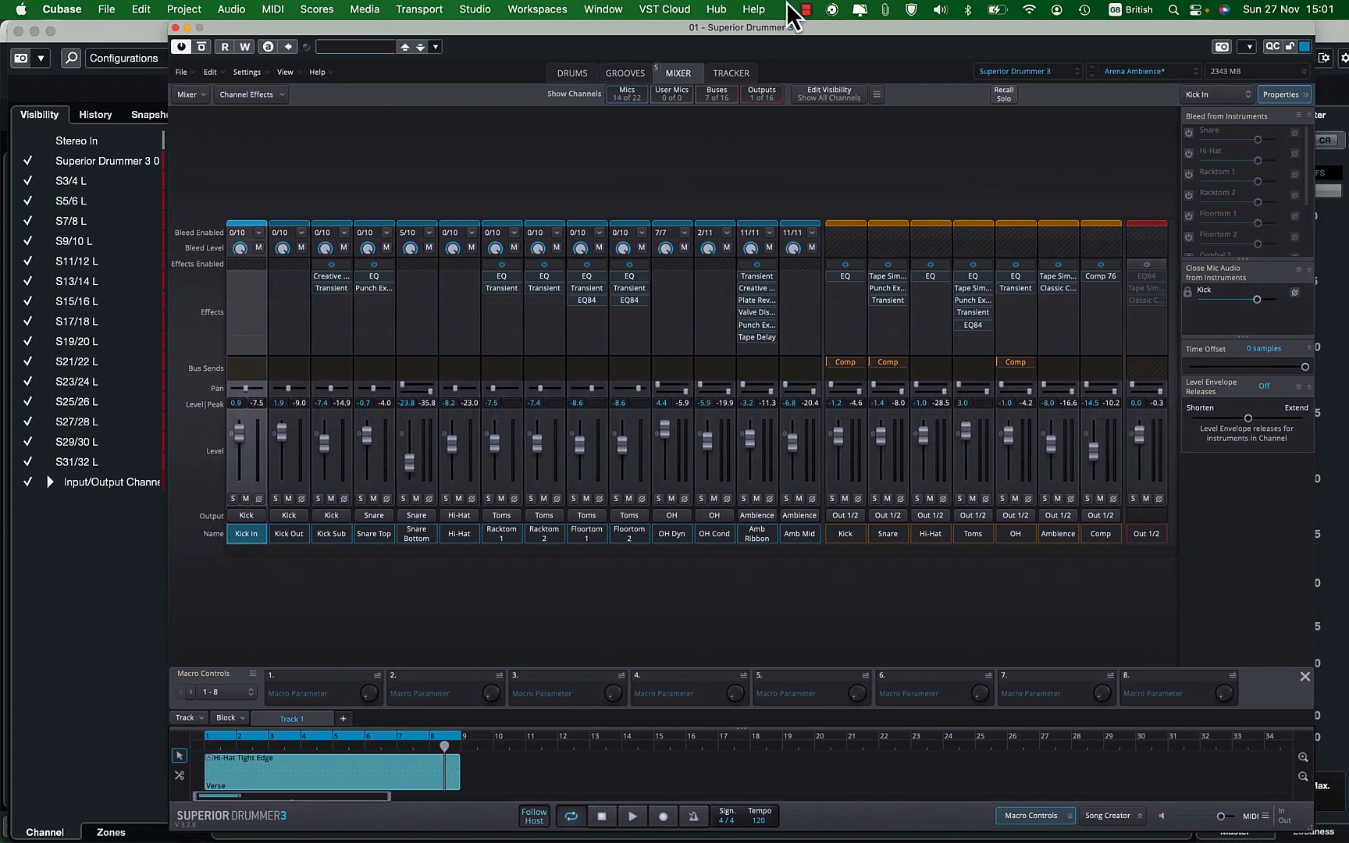
mouse_move(790, 542)
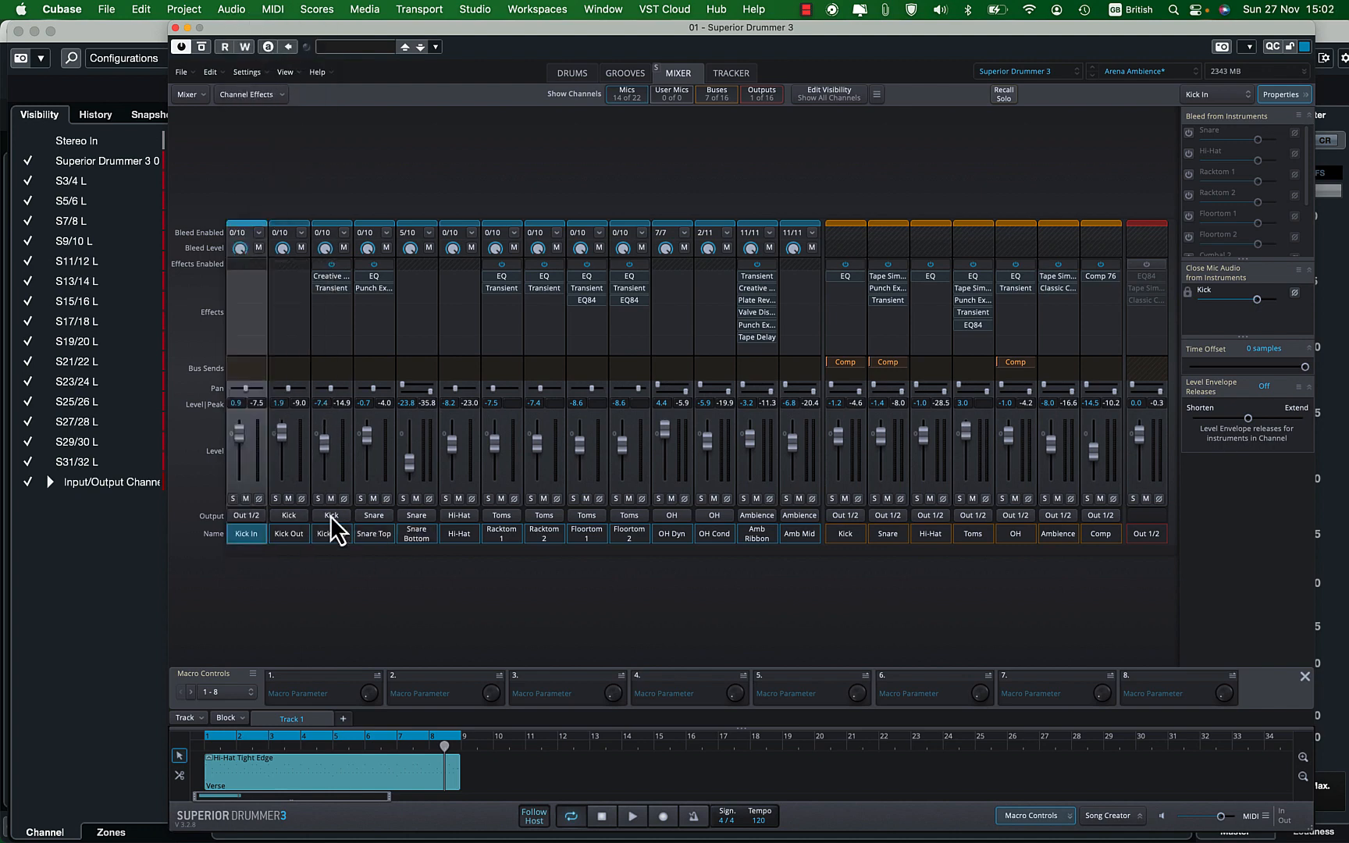
Route the Kick Sub channel to the Kick output in the SD3 mixer
left_click(331, 515)
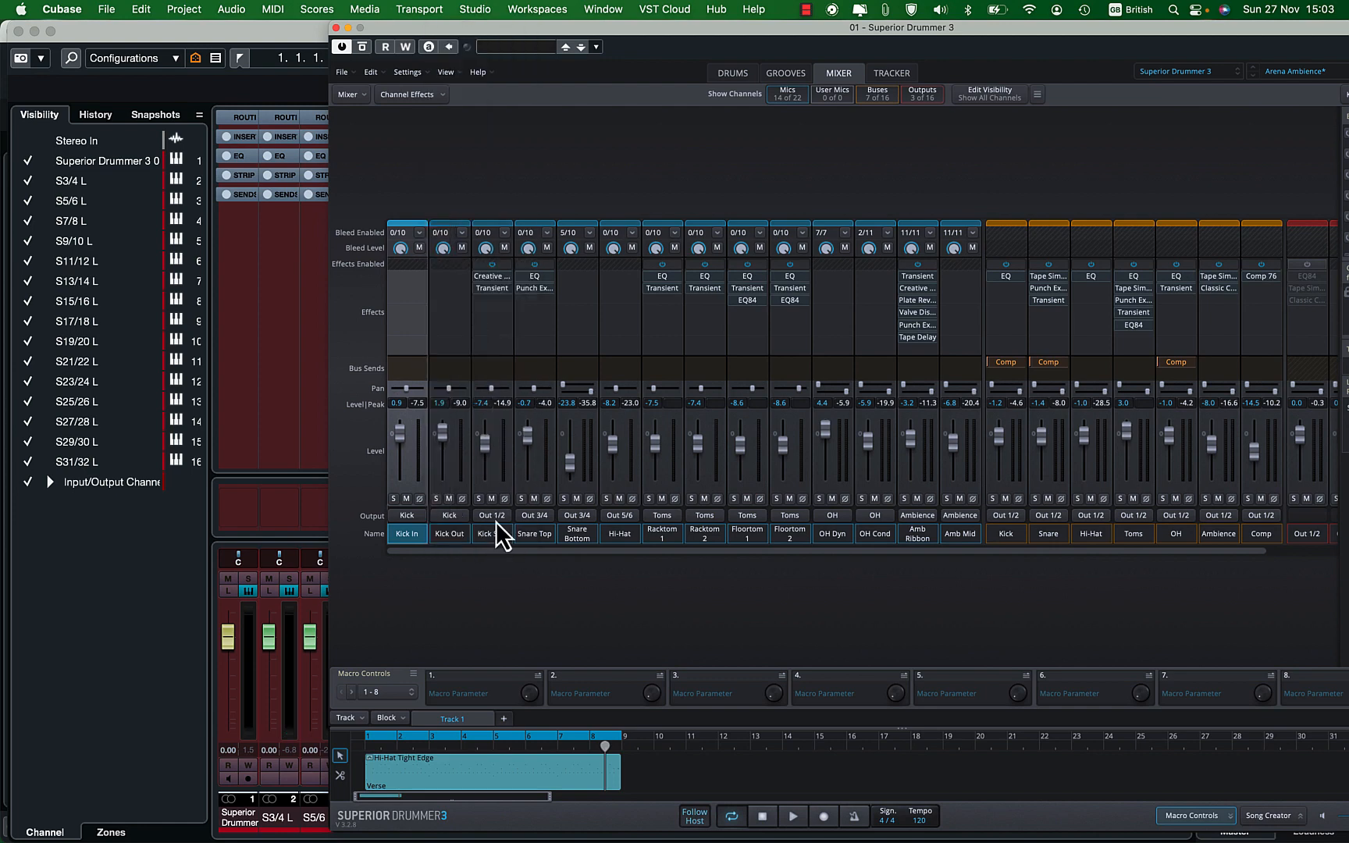
left_click(490, 515)
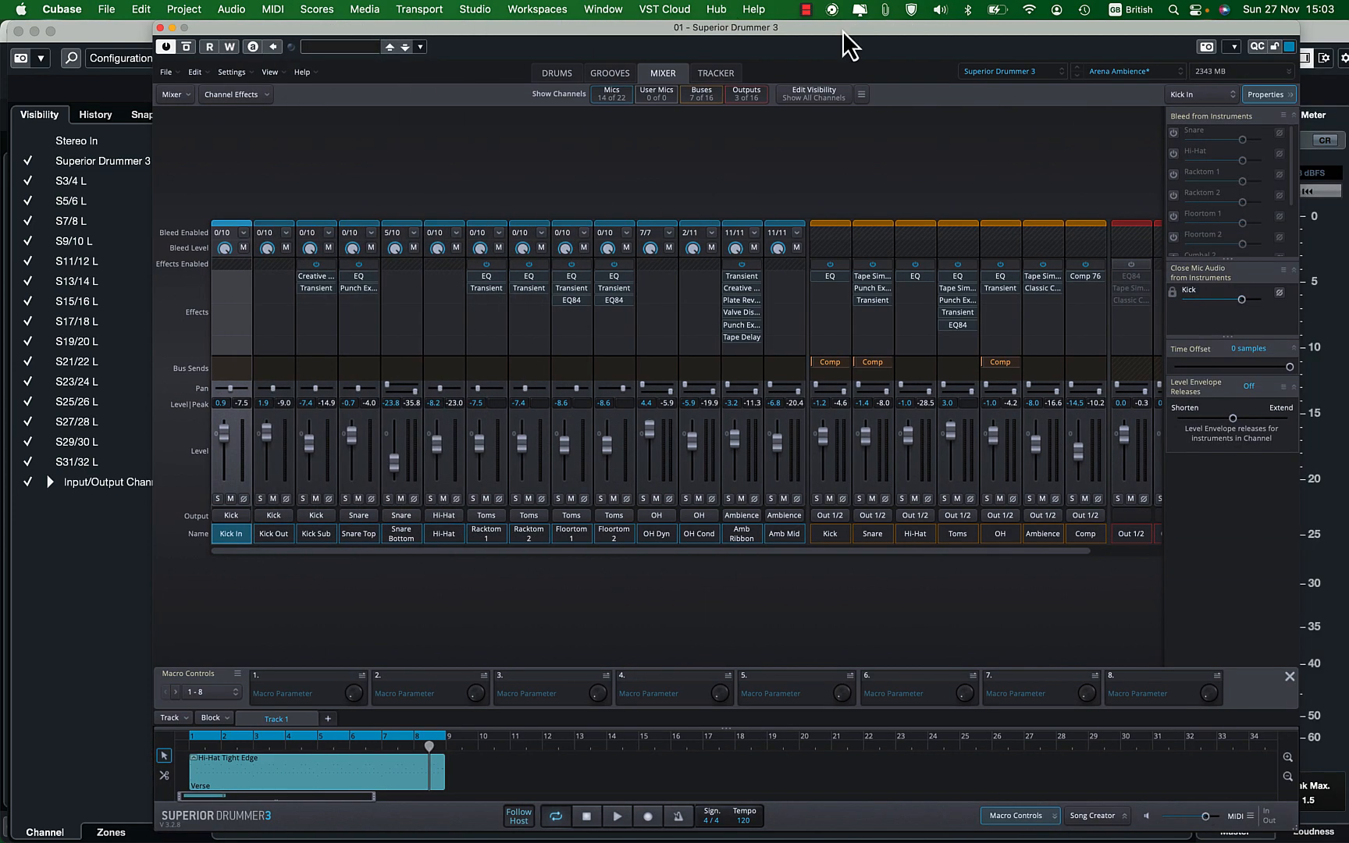
Start playback to meter drum audio on the separate output channels
left_click(616, 816)
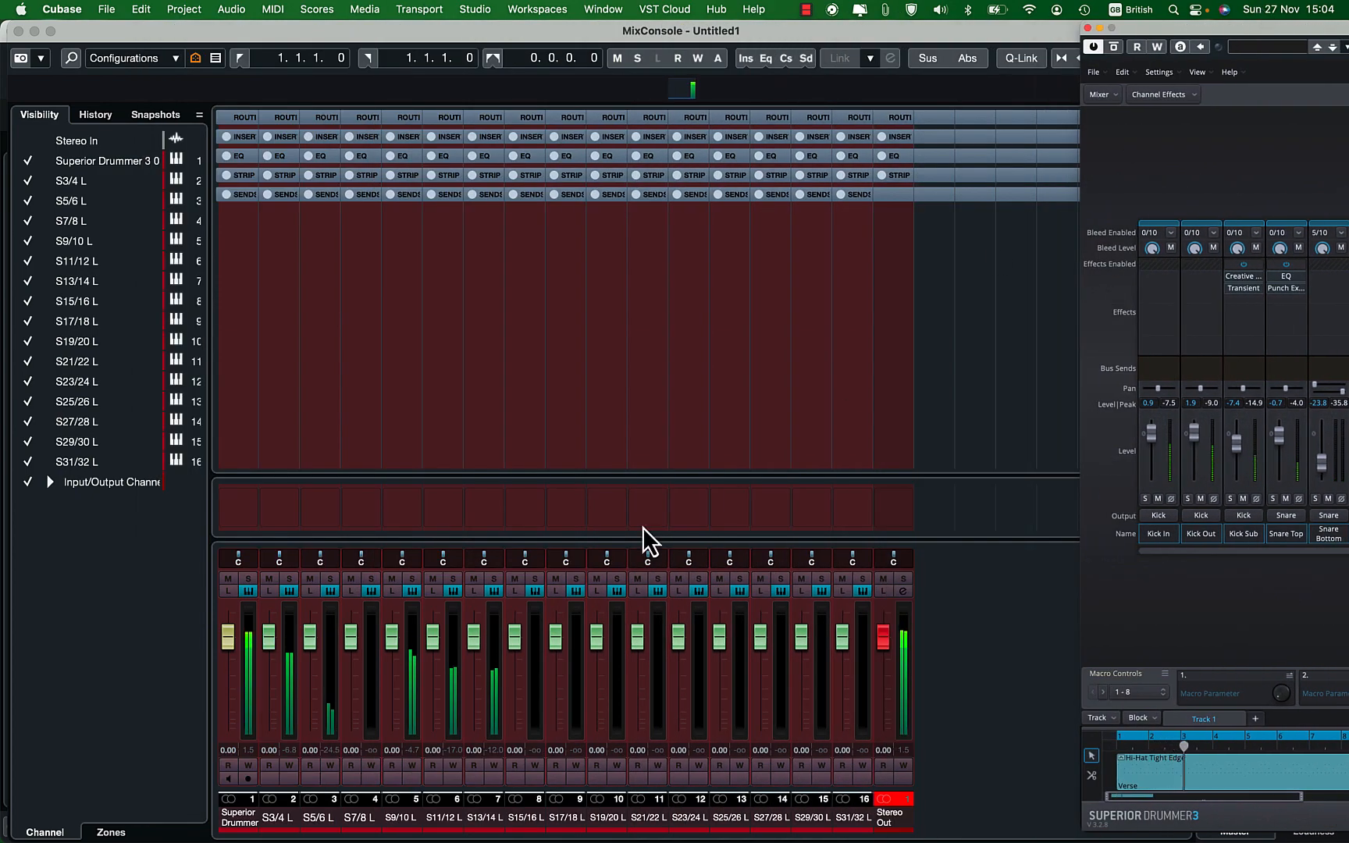
mouse_move(697, 540)
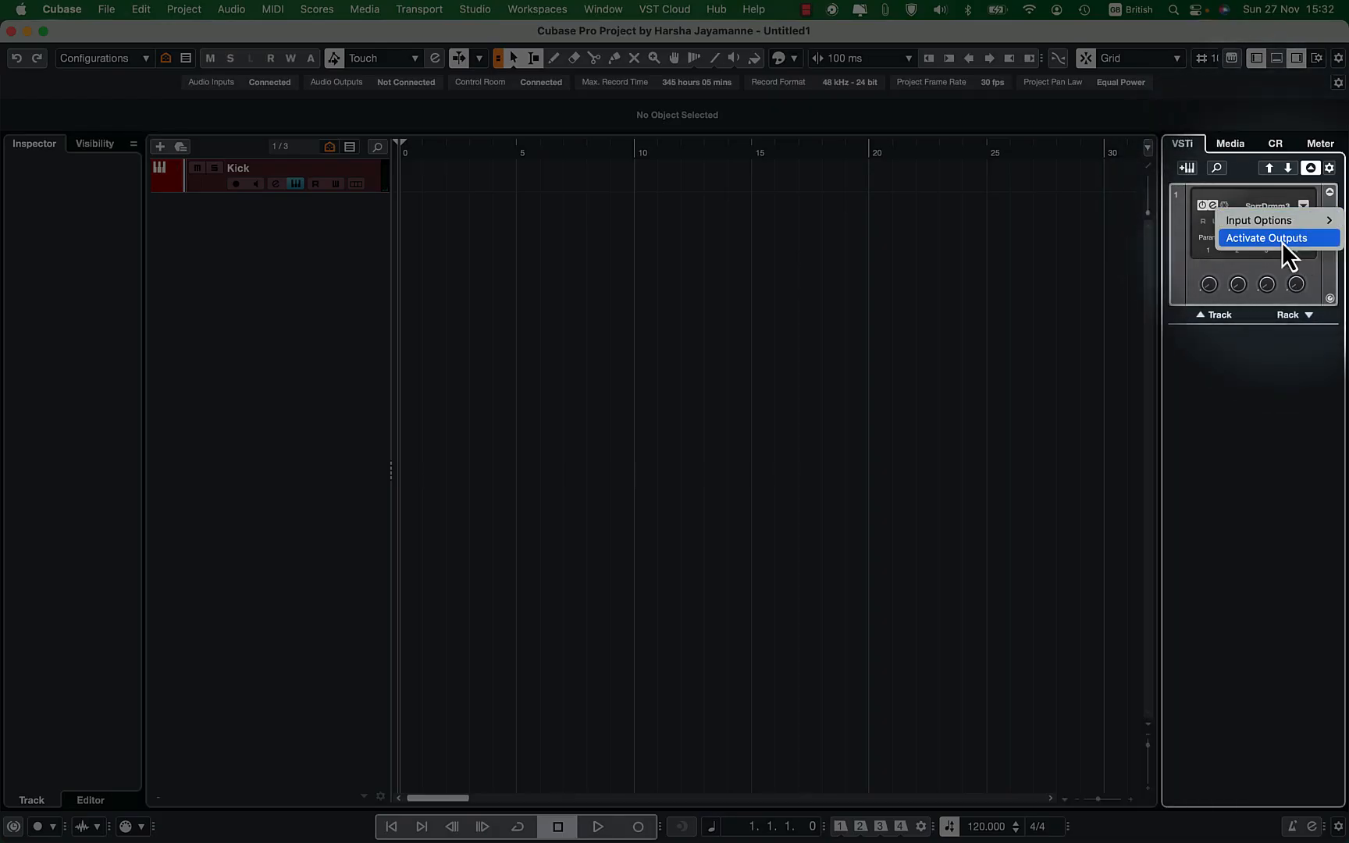
Enable seven drum outputs: Kick, Snare, Hats, Toms, OH, Amb and Dcomp
left_click(1265, 238)
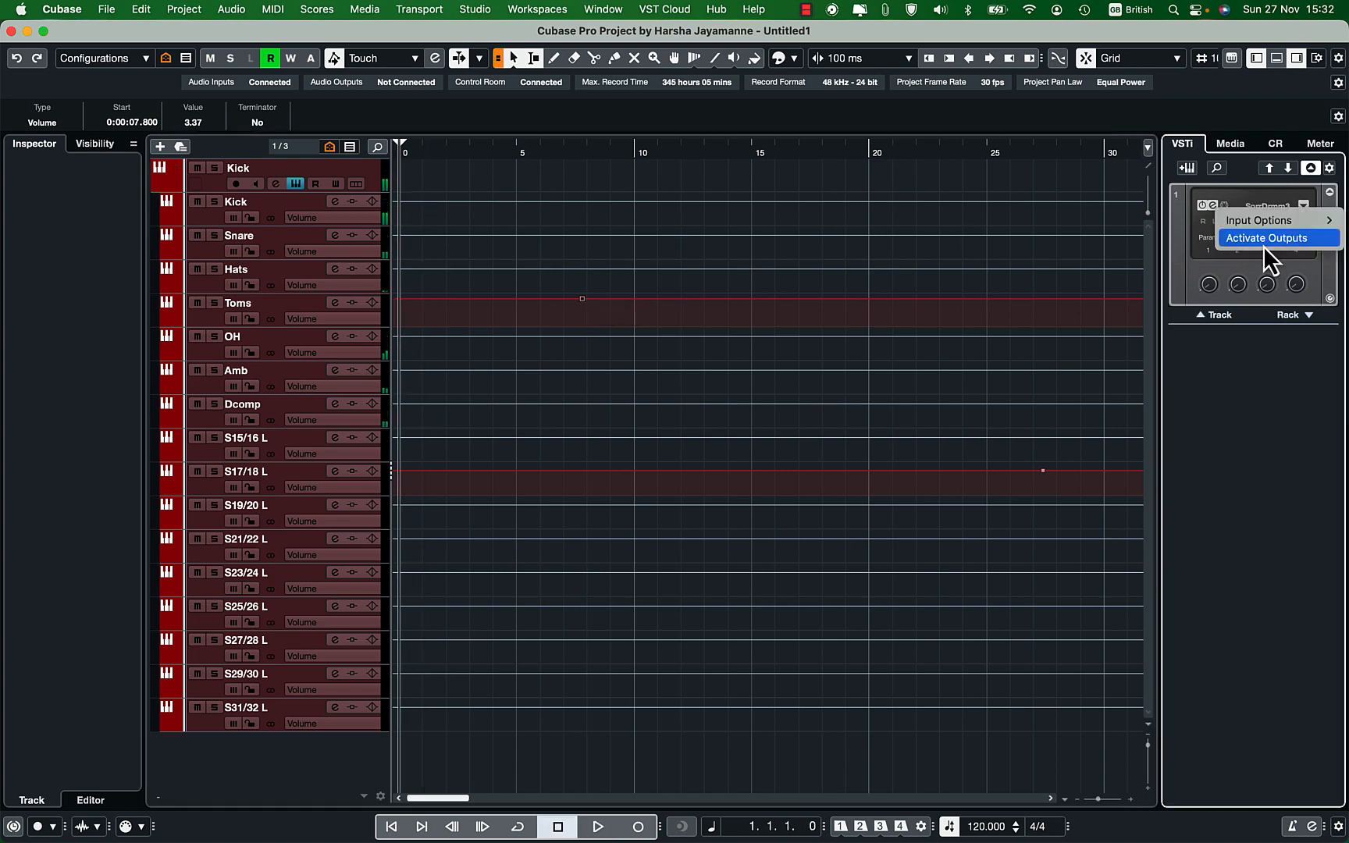
left_click(1266, 237)
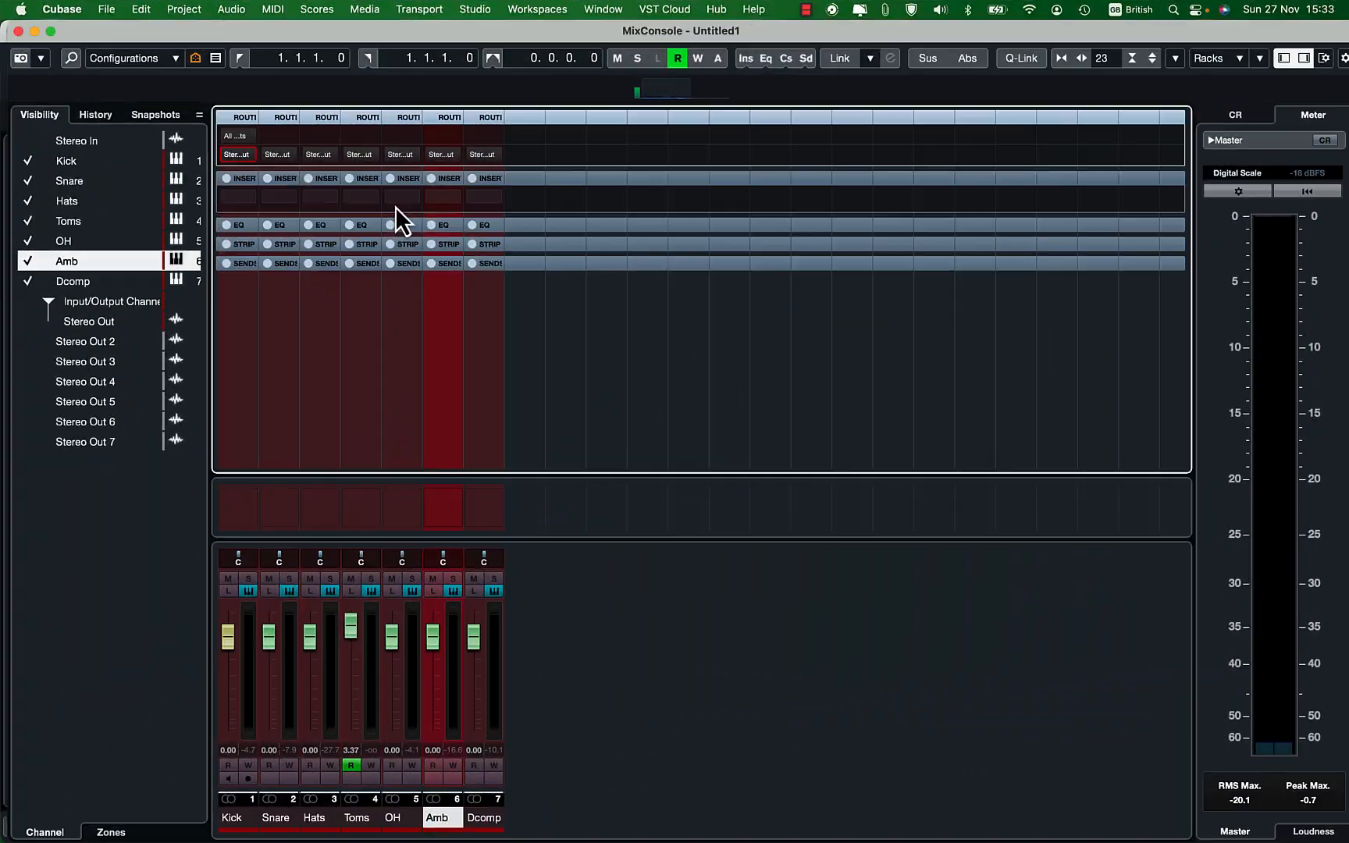
mouse_move(344, 187)
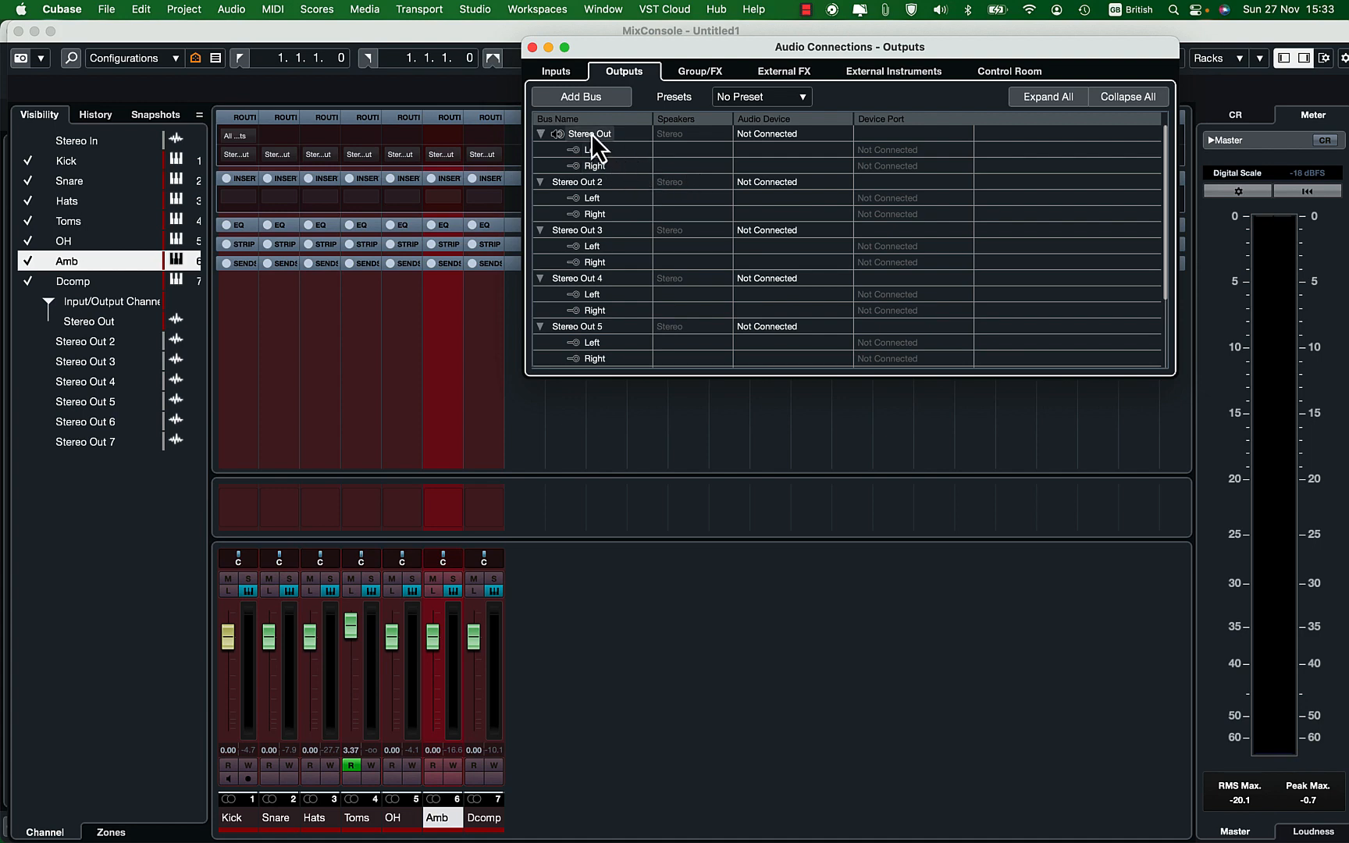
Collapse the Stereo Out and Stereo Out 5 entries, then add and name one new stereo bus
left_click(542, 133)
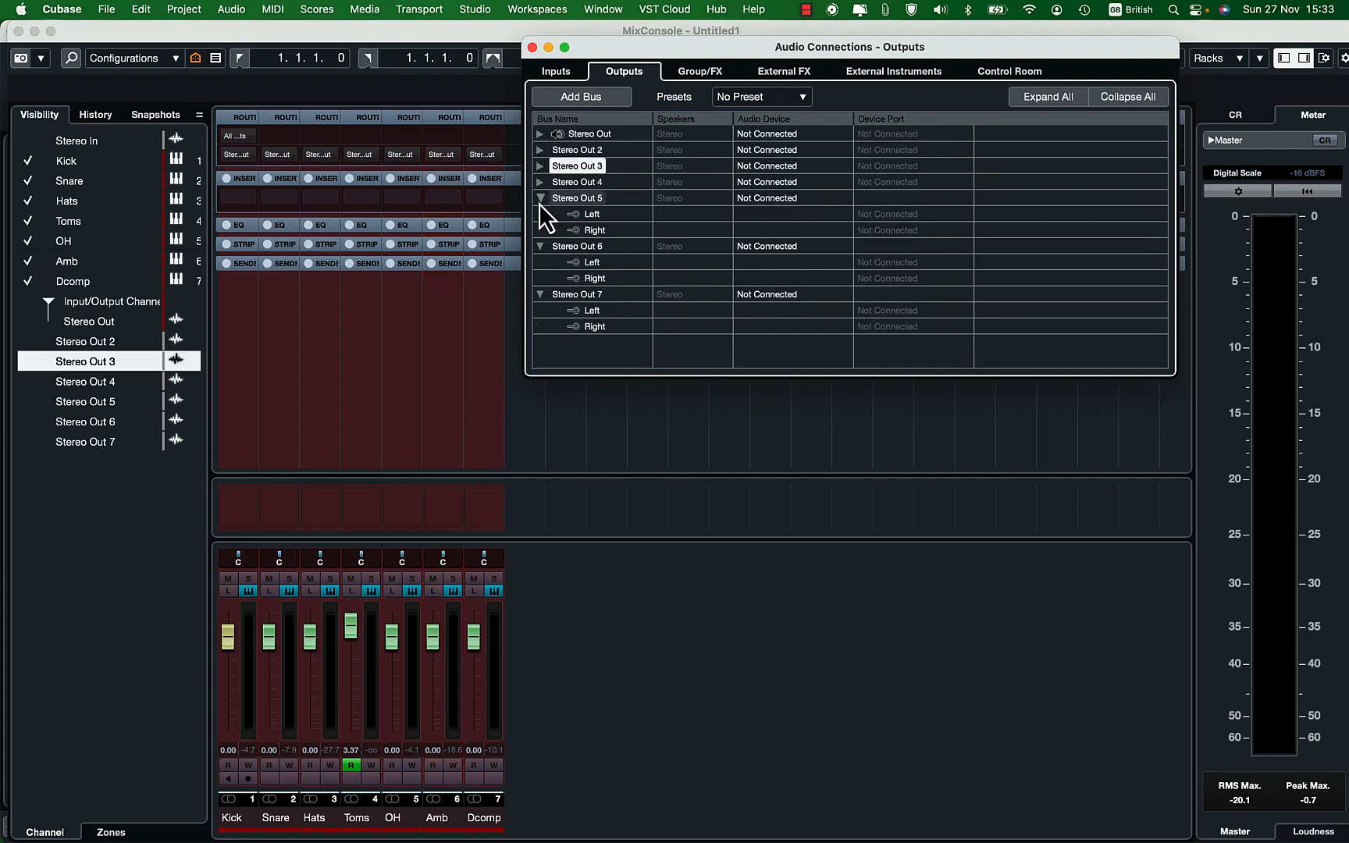
left_click(541, 197)
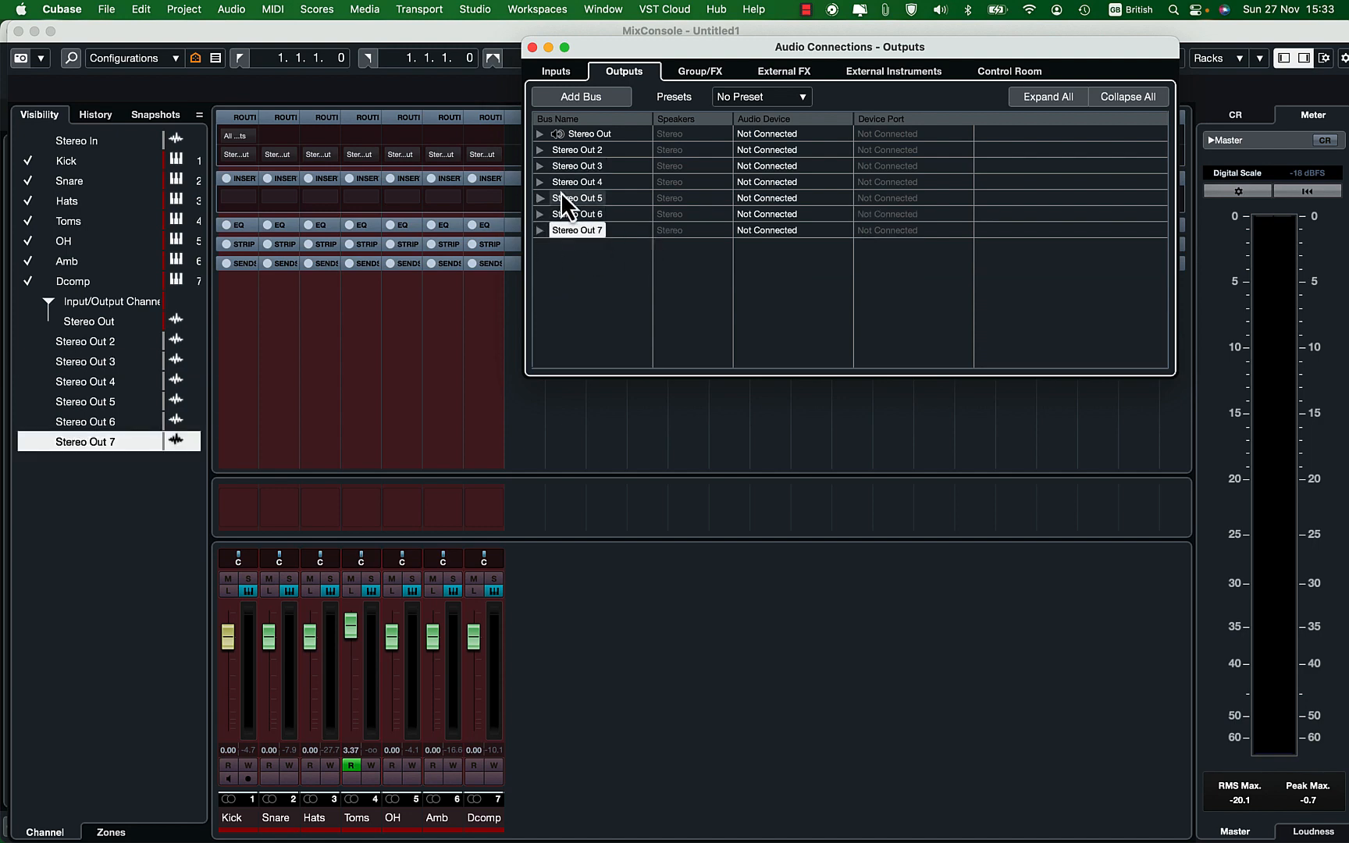
left_click(580, 96)
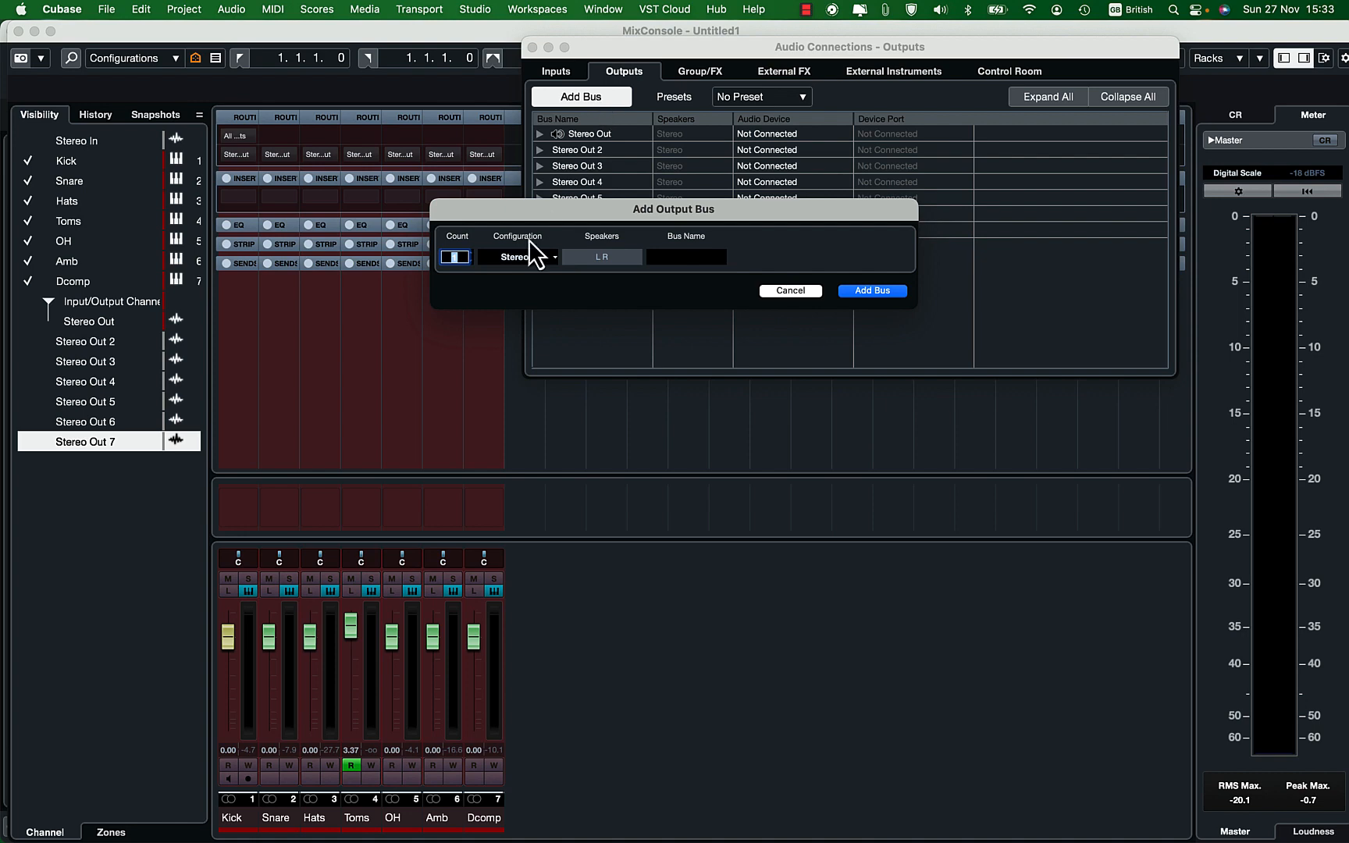
mouse_move(688, 271)
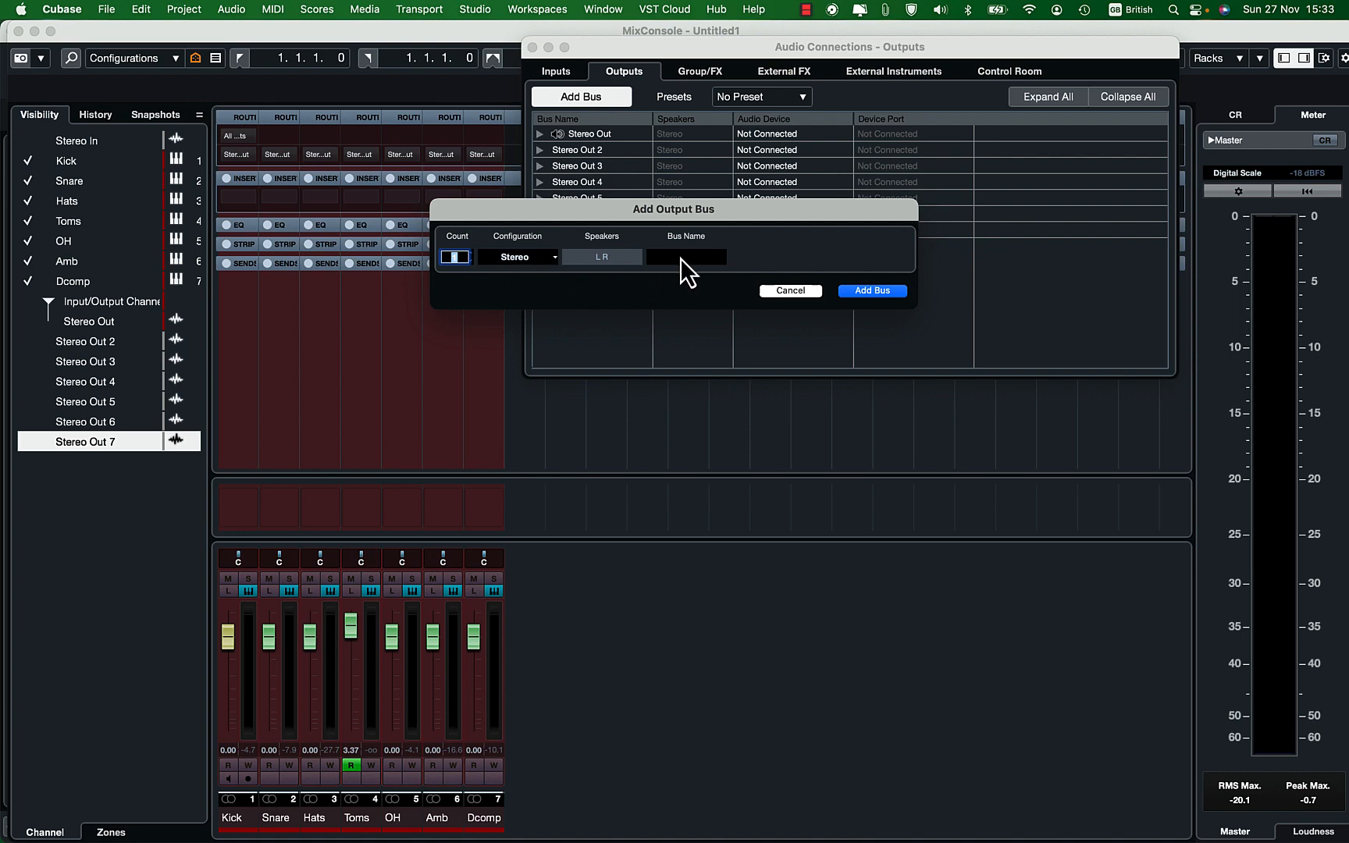
left_click(870, 290)
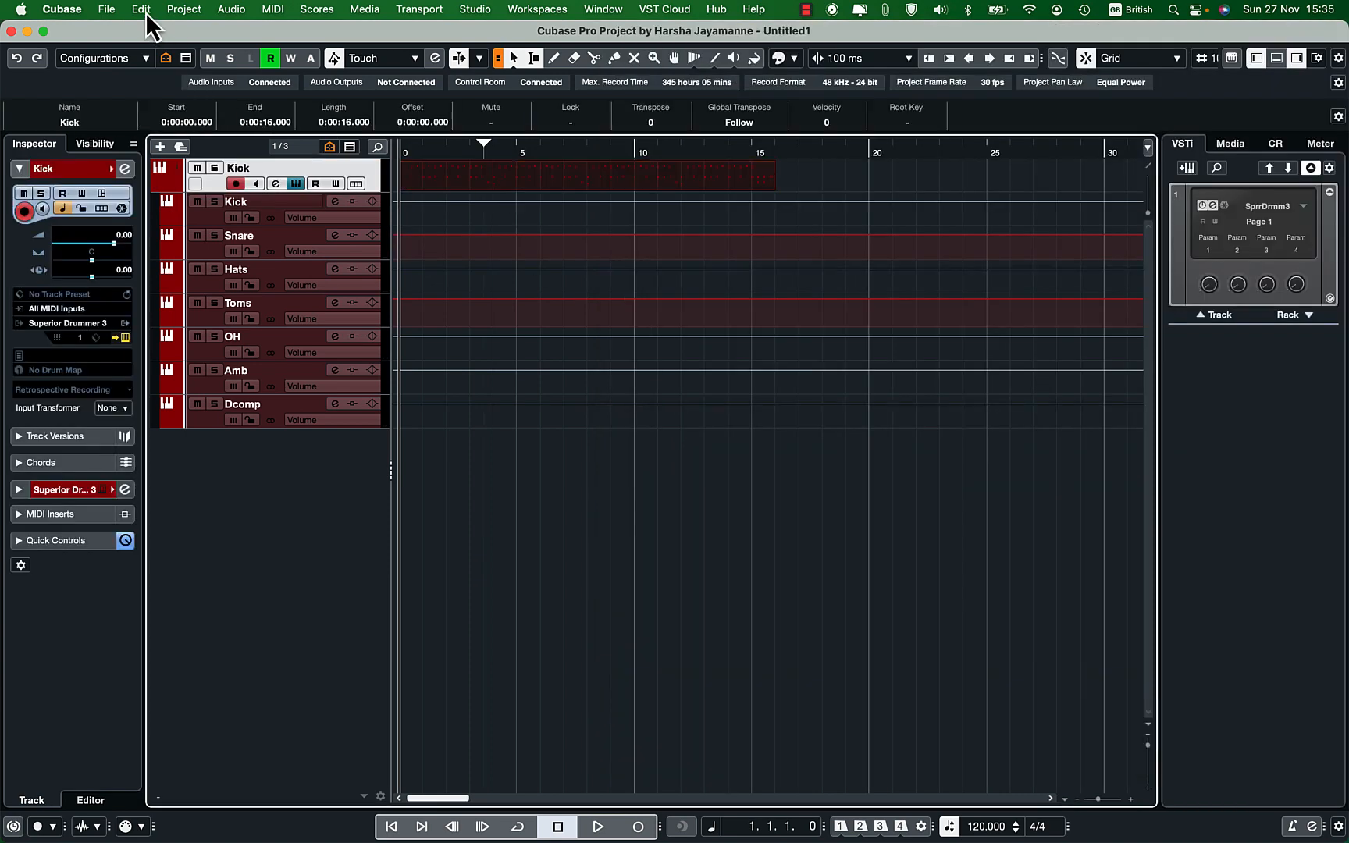
Render the drum MIDI part in place using Complete Signal Path settings
left_click(140, 10)
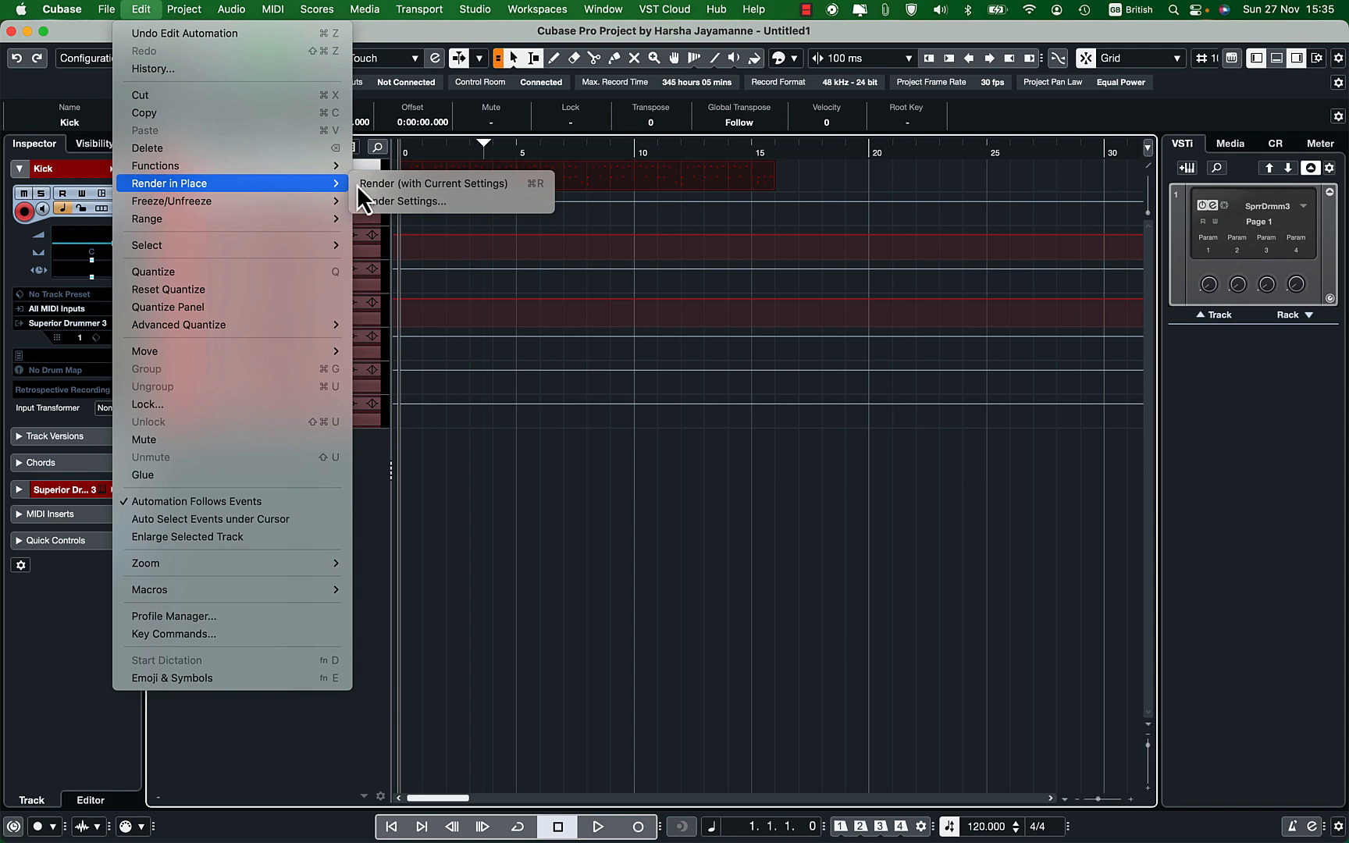
left_click(402, 201)
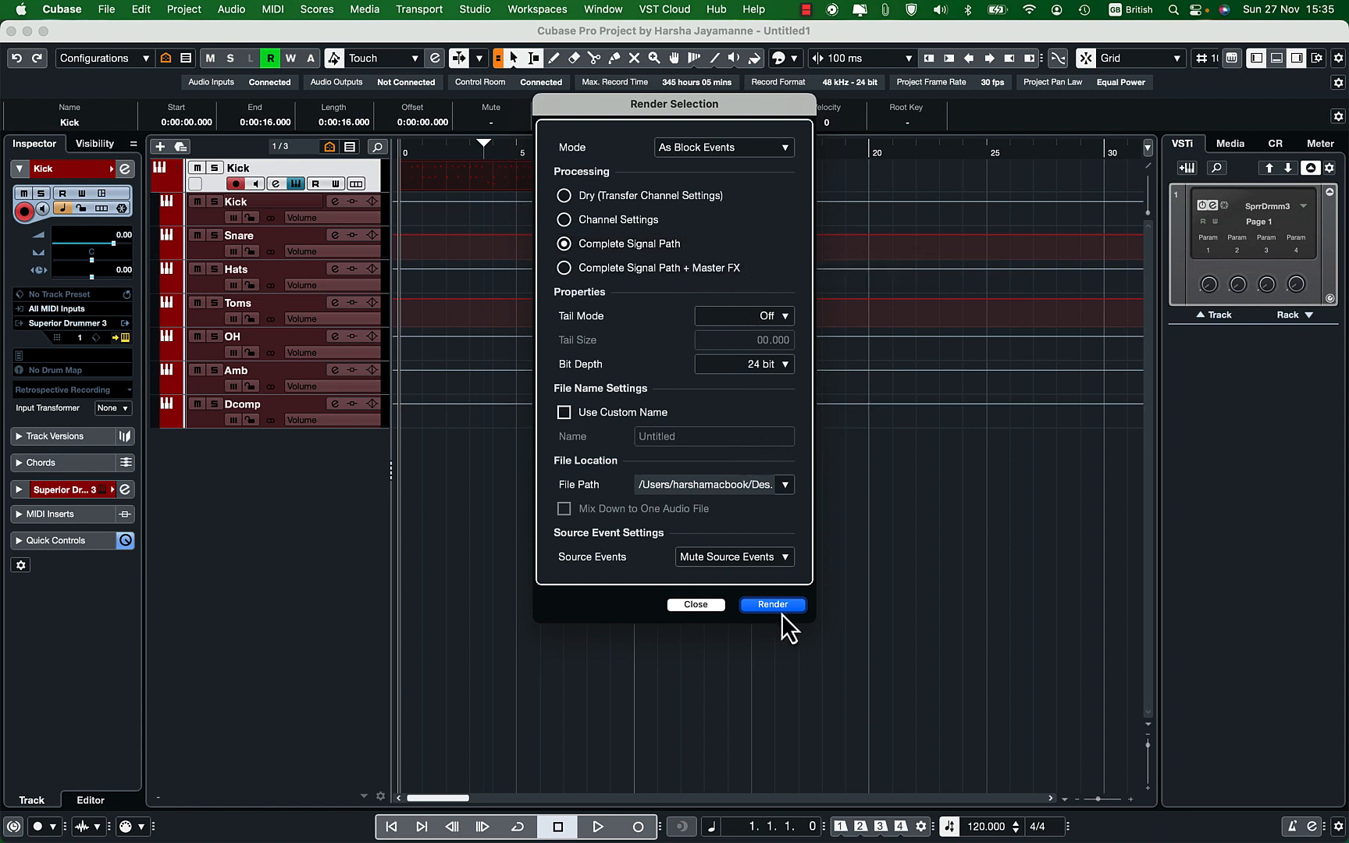
left_click(770, 605)
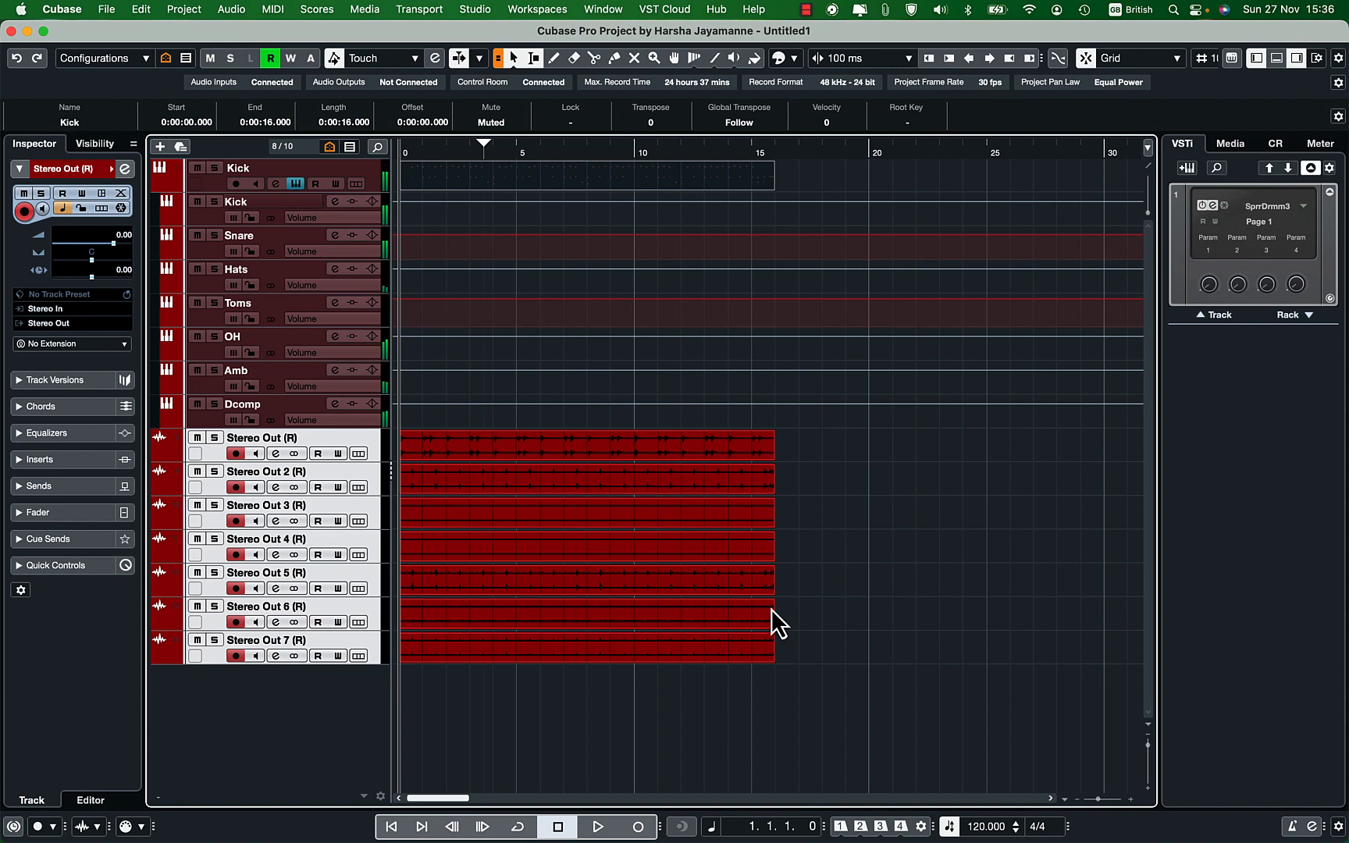
mouse_move(607, 821)
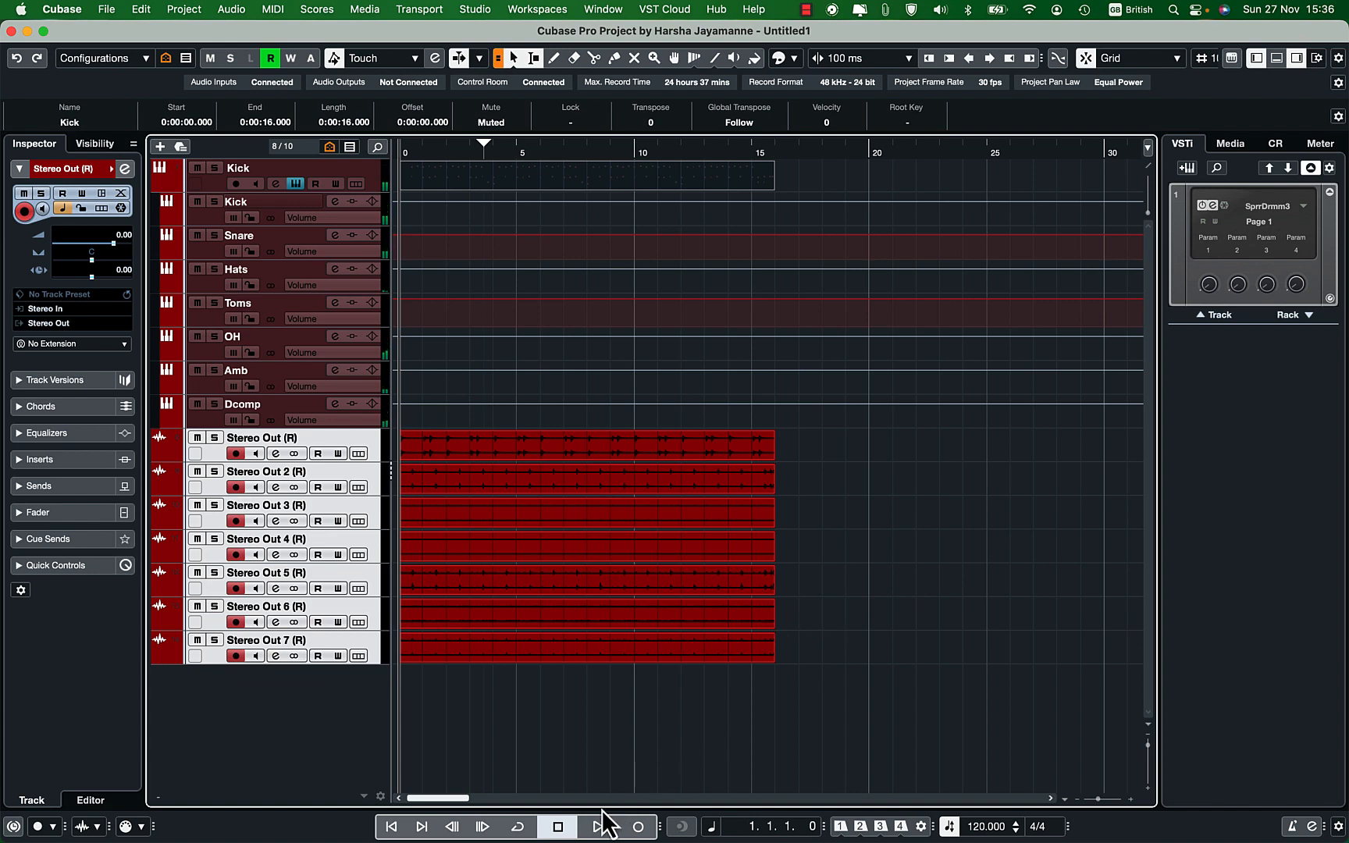
Play back the rendered drum tracks and browse a track's insert effects list
left_click(596, 826)
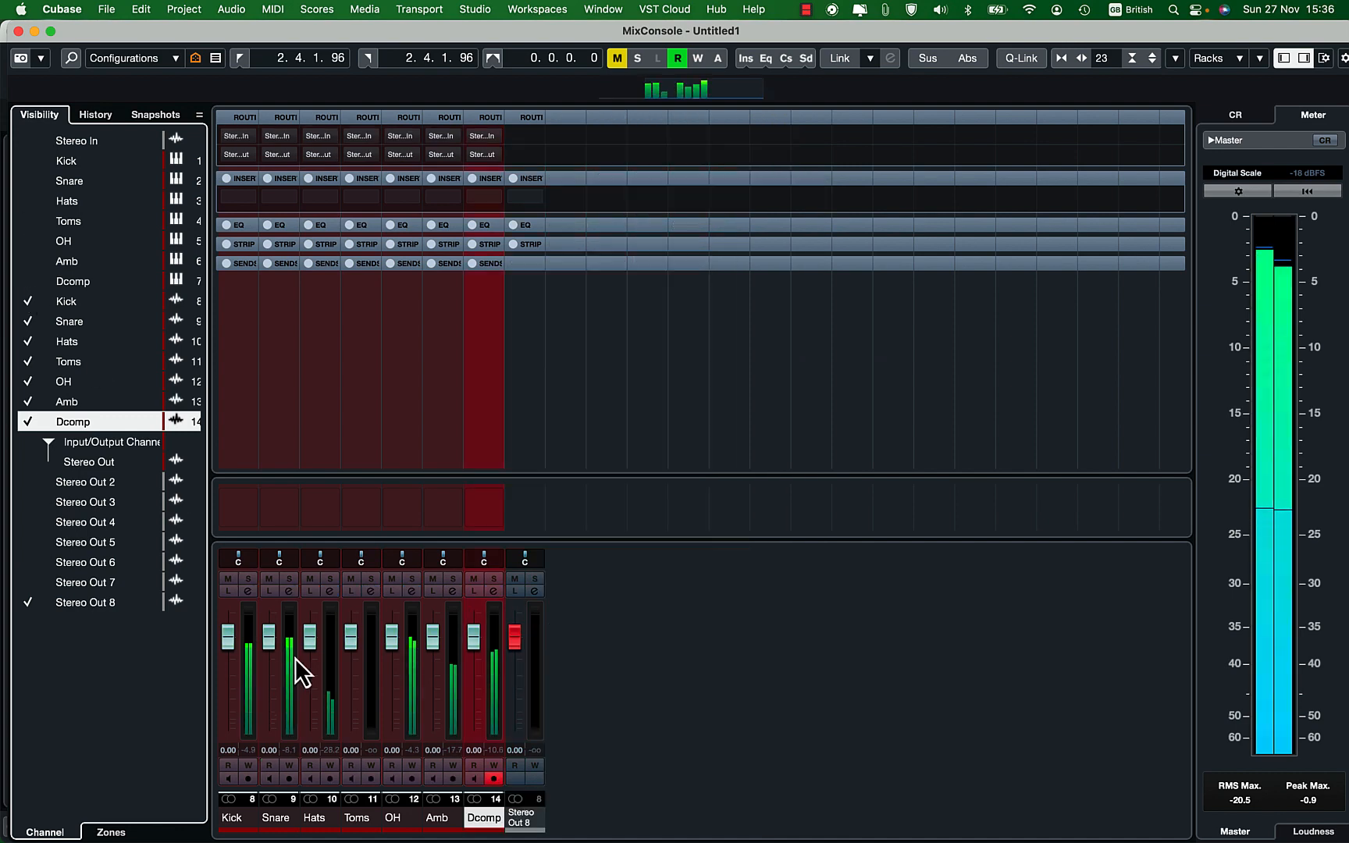
left_click(361, 198)
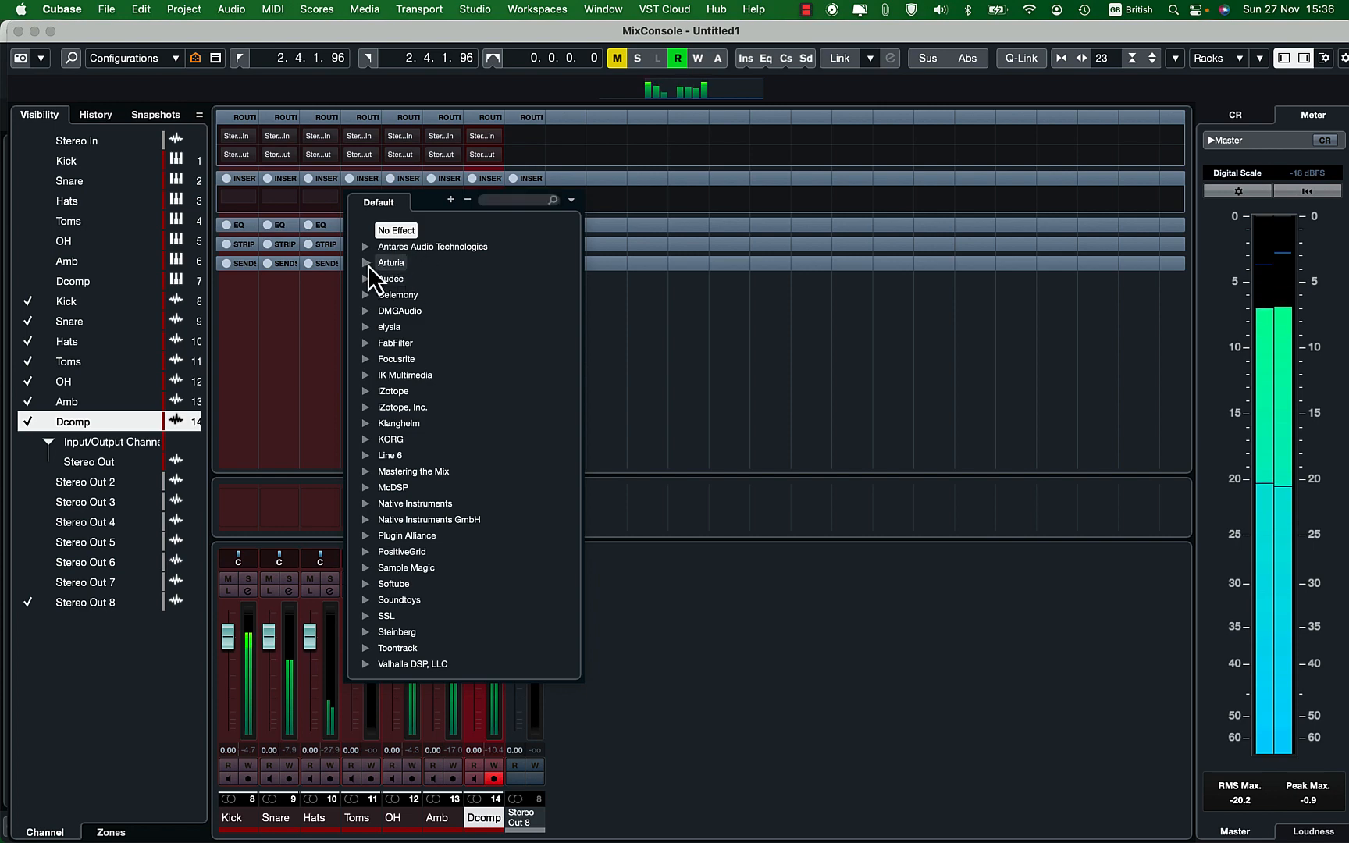
left_click(389, 263)
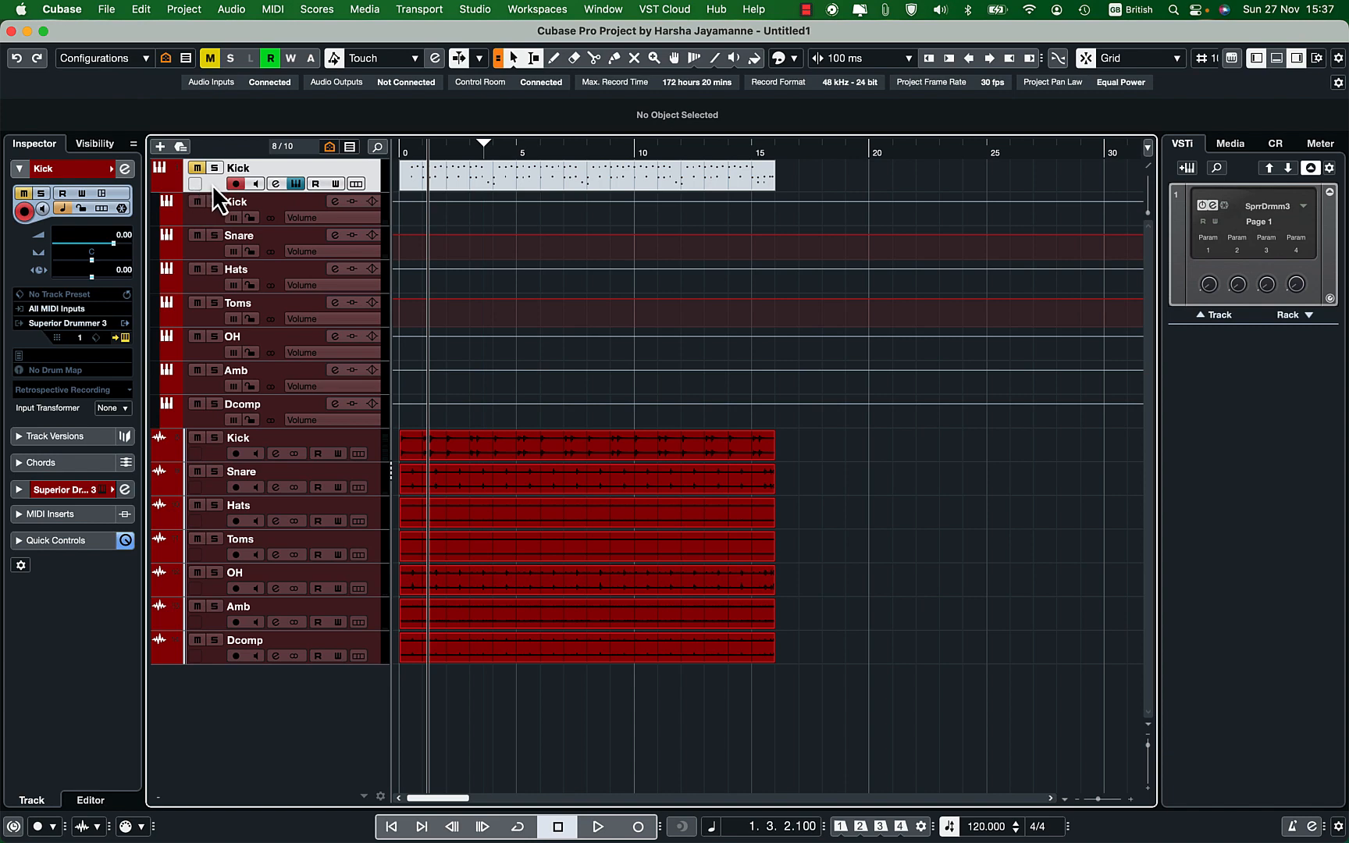
mouse_move(284, 262)
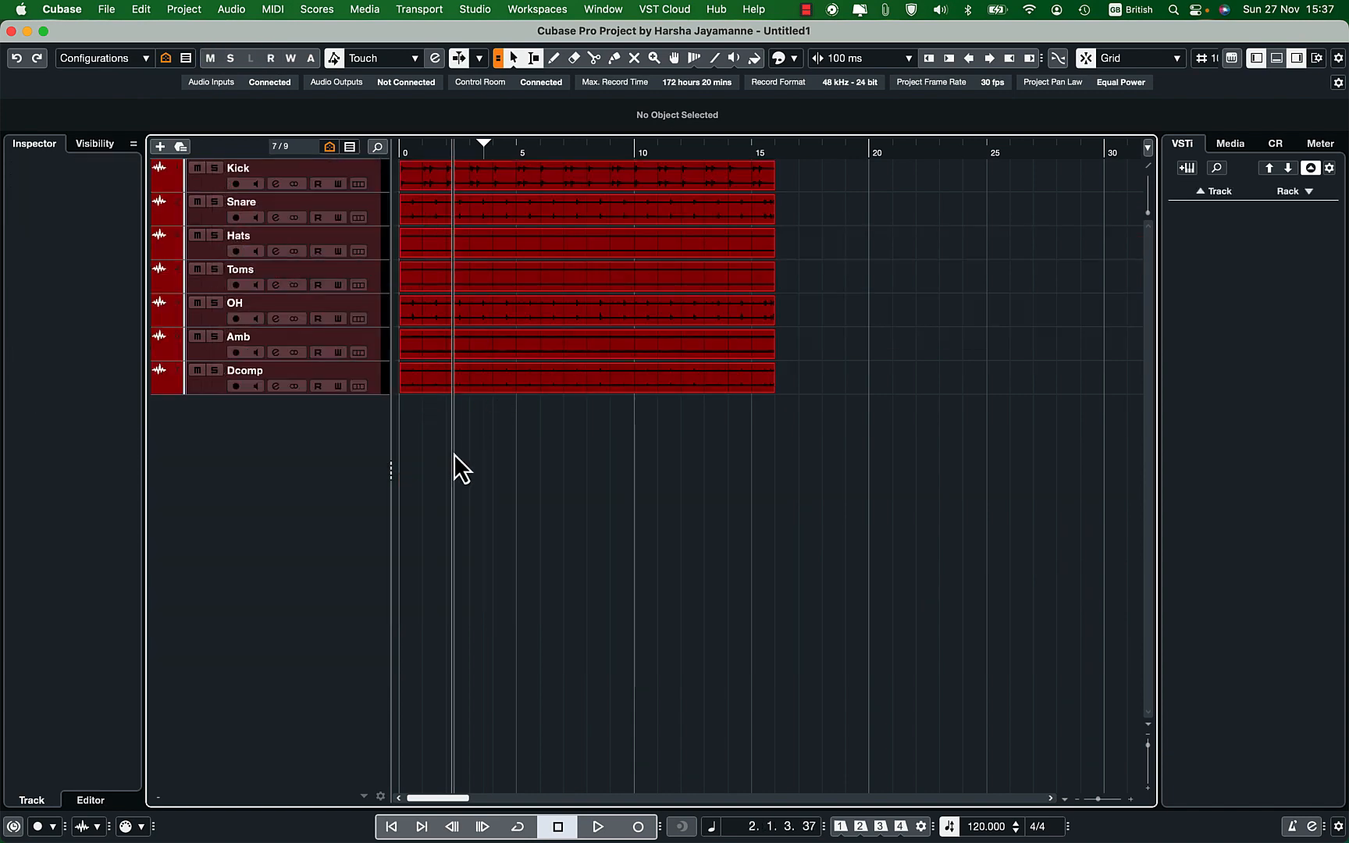
mouse_move(895, 812)
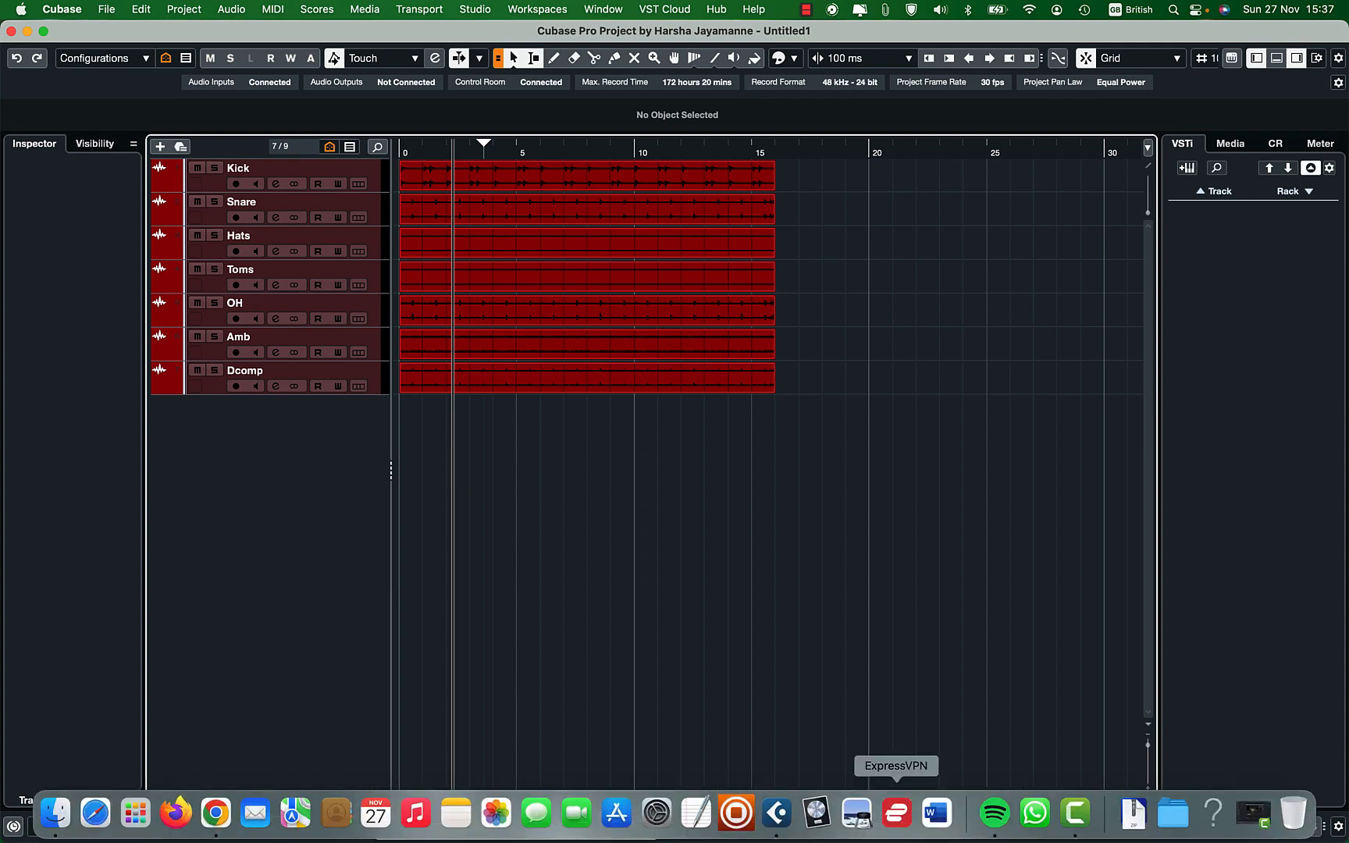